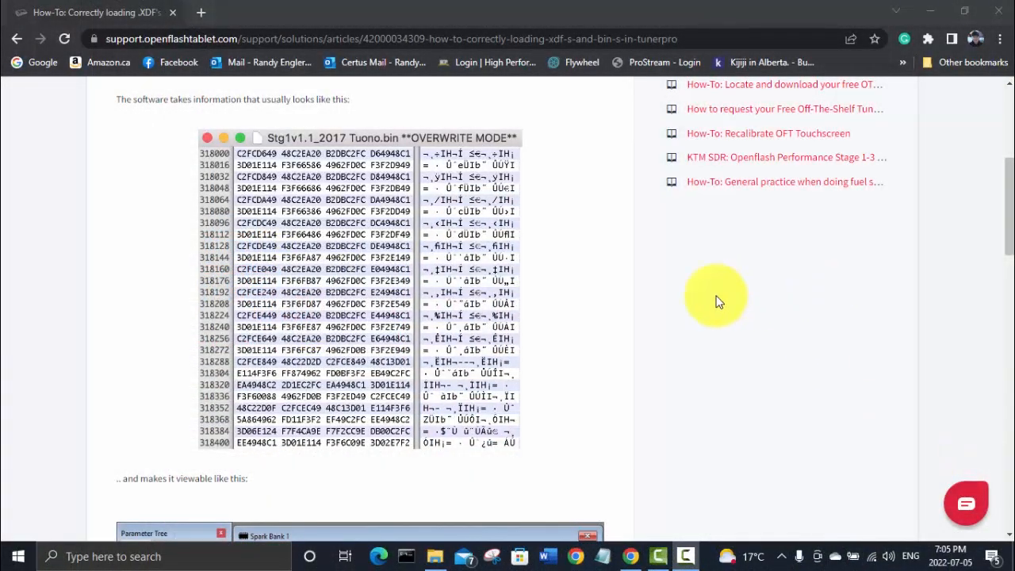
Scroll the PcmHammer021 folder to the PcmHammer application file and launch it
{"action": "scroll", "scroll_direction": "up", "scroll_amount": 3}
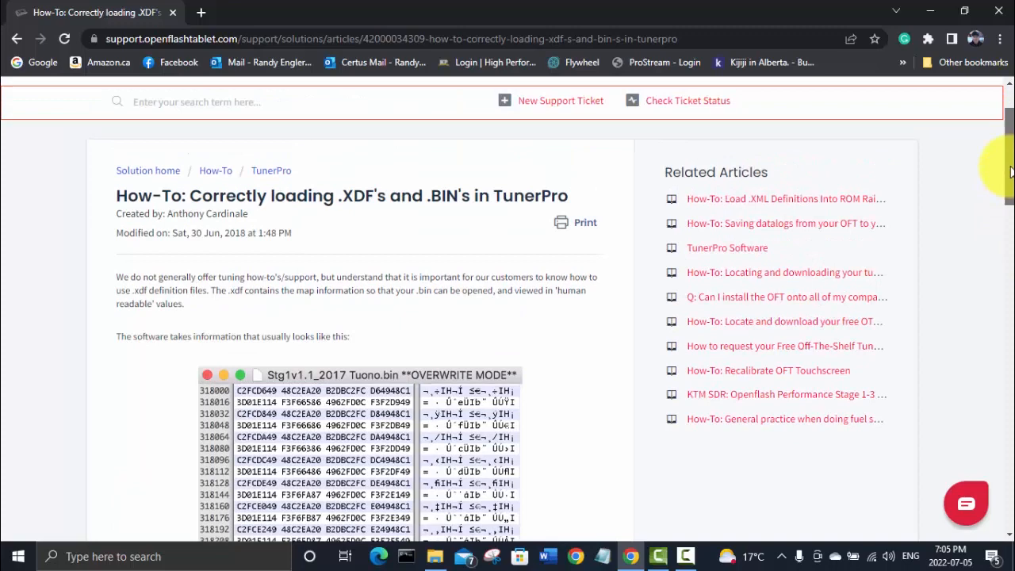
{"action": "scroll", "scroll_direction": "down", "scroll_amount": 3}
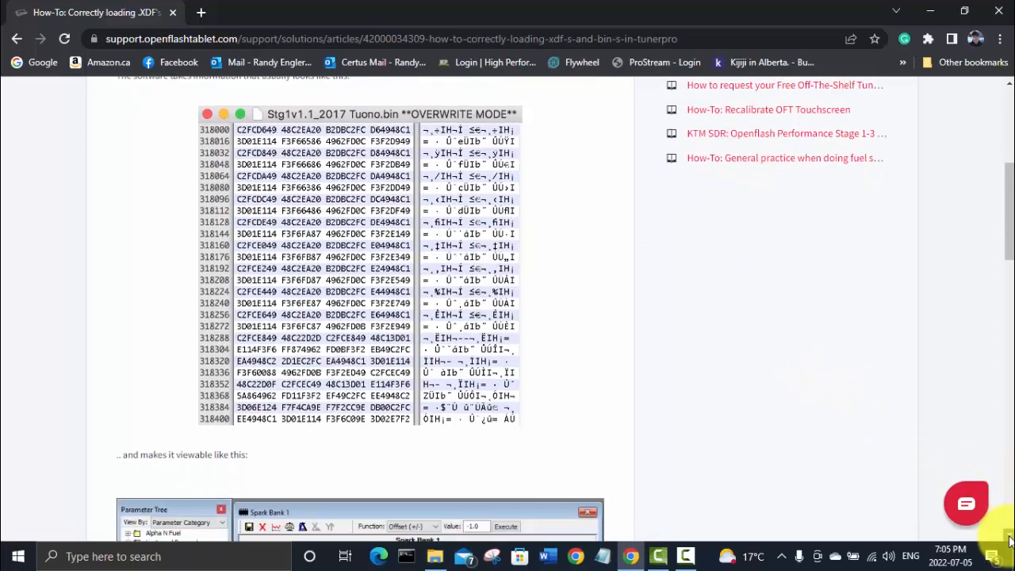
{"action": "scroll", "scroll_direction": "down", "scroll_amount": 3}
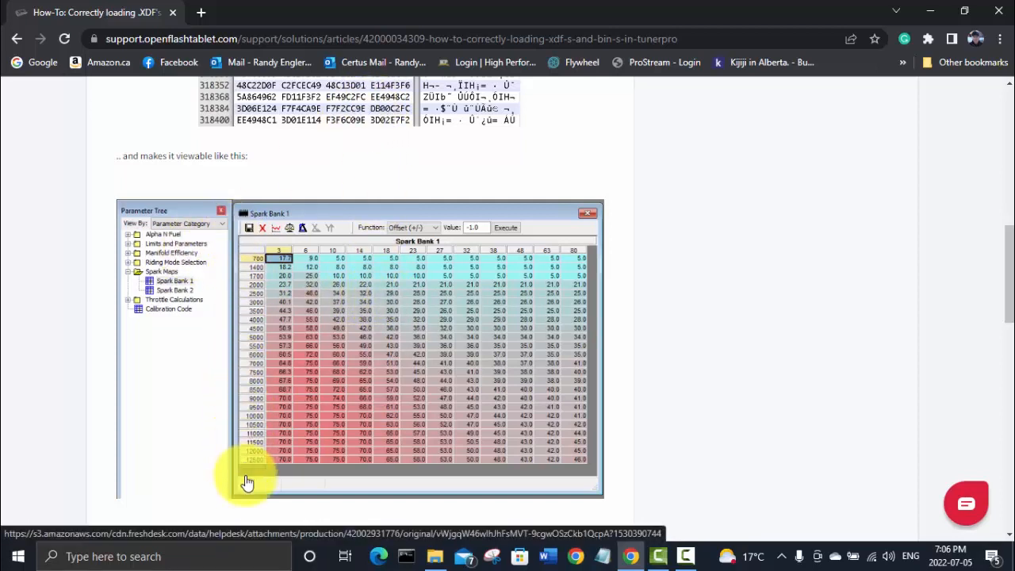
{"action": "mouse_move", "coordinate": [754, 246]}
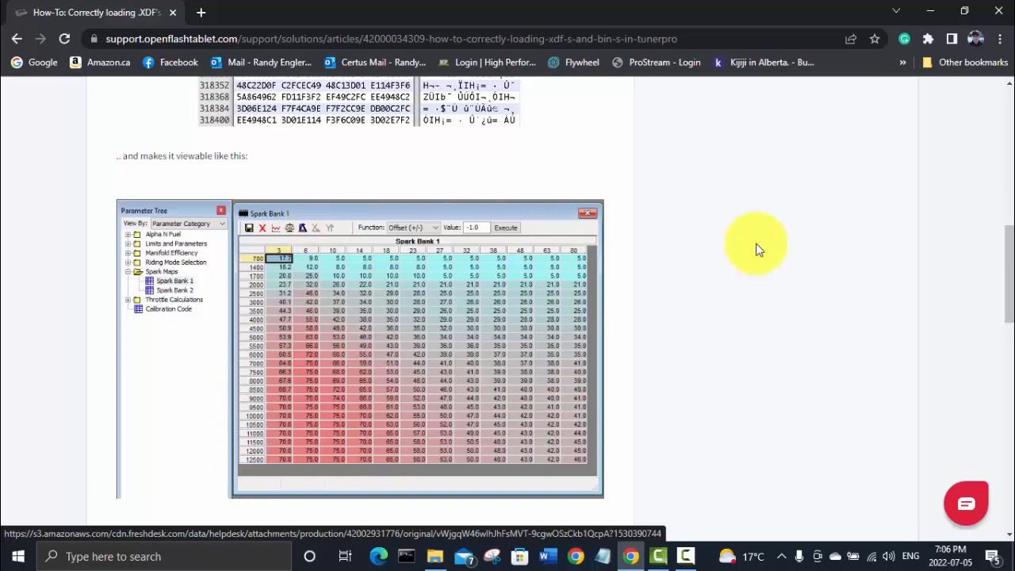
{"action": "scroll", "scroll_direction": "down", "scroll_amount": 3}
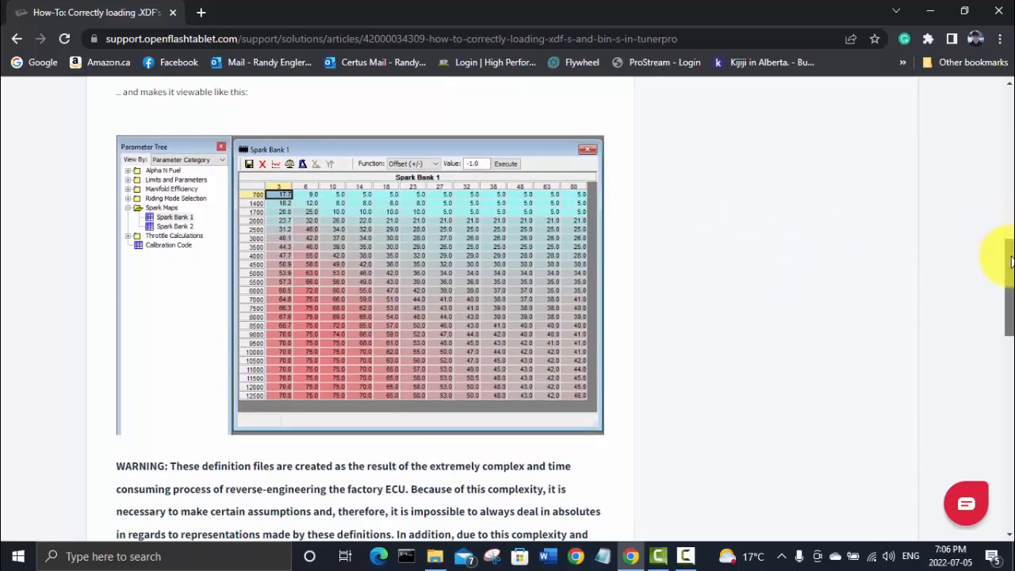
{"action": "scroll", "scroll_direction": "down", "scroll_amount": 3}
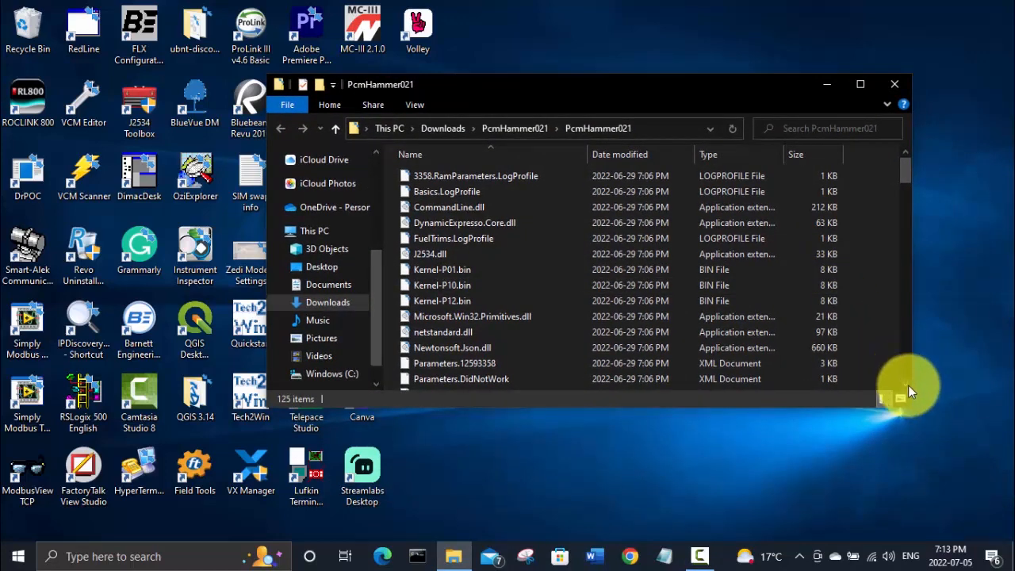
{"action": "scroll", "scroll_direction": "down", "scroll_amount": 3}
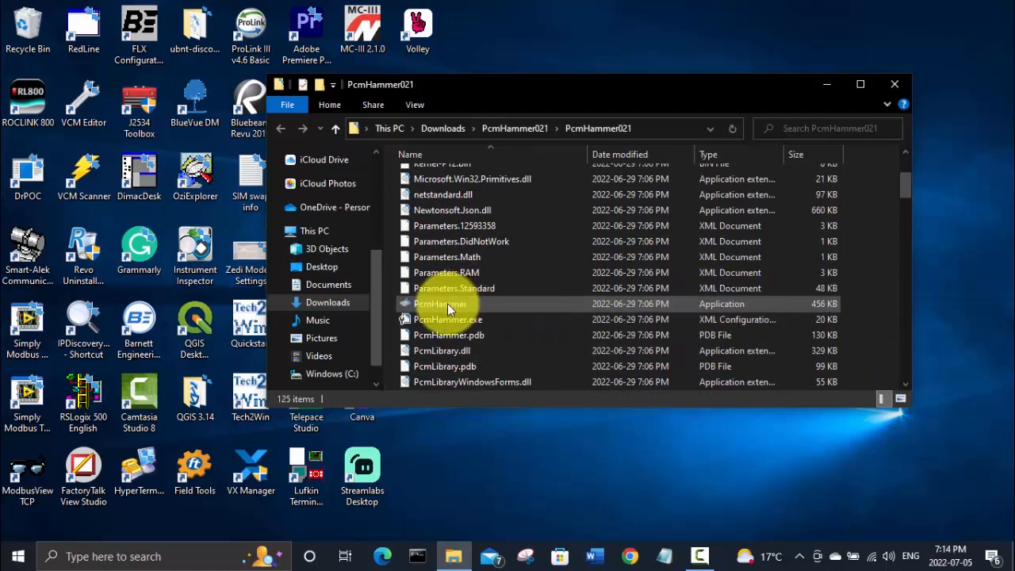
{"action": "left_click", "coordinate": [442, 304]}
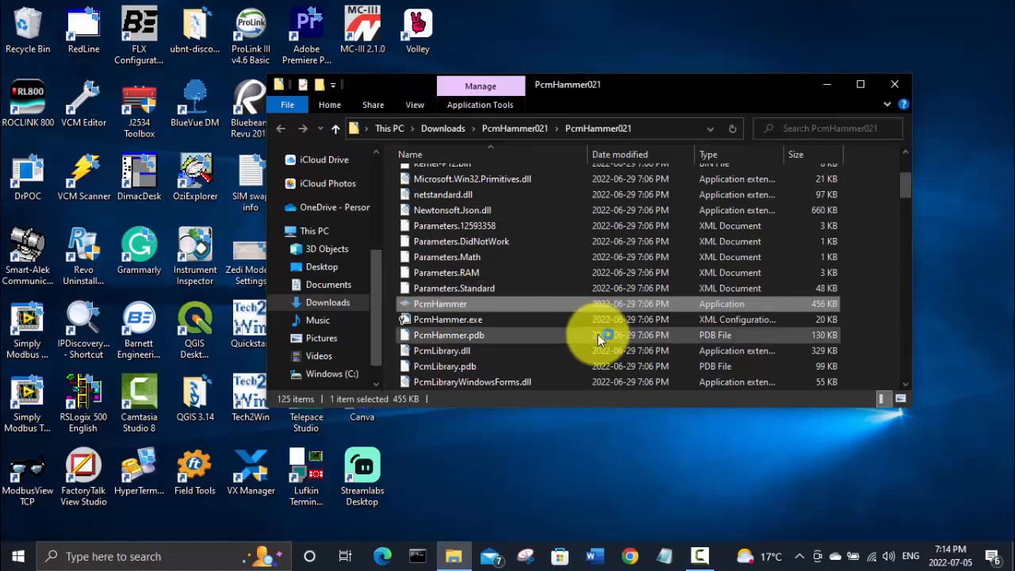
{"action": "double_click", "coordinate": [441, 304]}
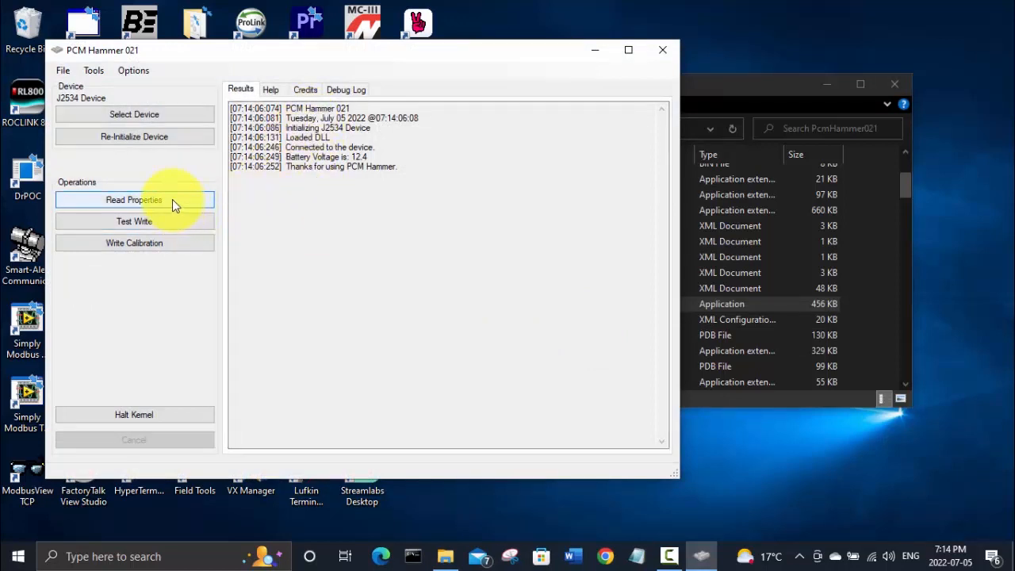
Read the properties of the connected PCM with Read Properties
{"action": "left_click", "coordinate": [134, 199]}
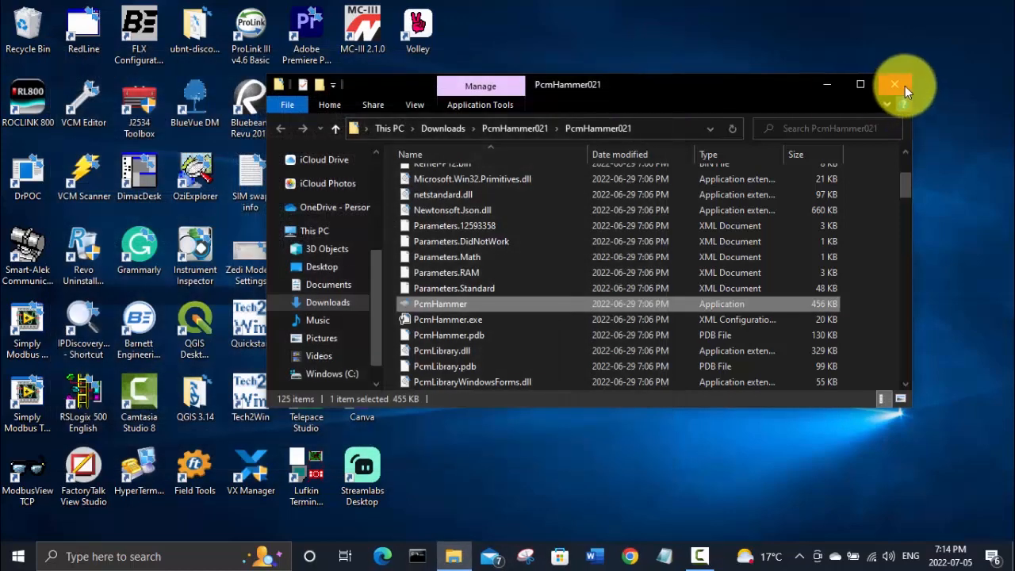
{"action": "mouse_move", "coordinate": [896, 84]}
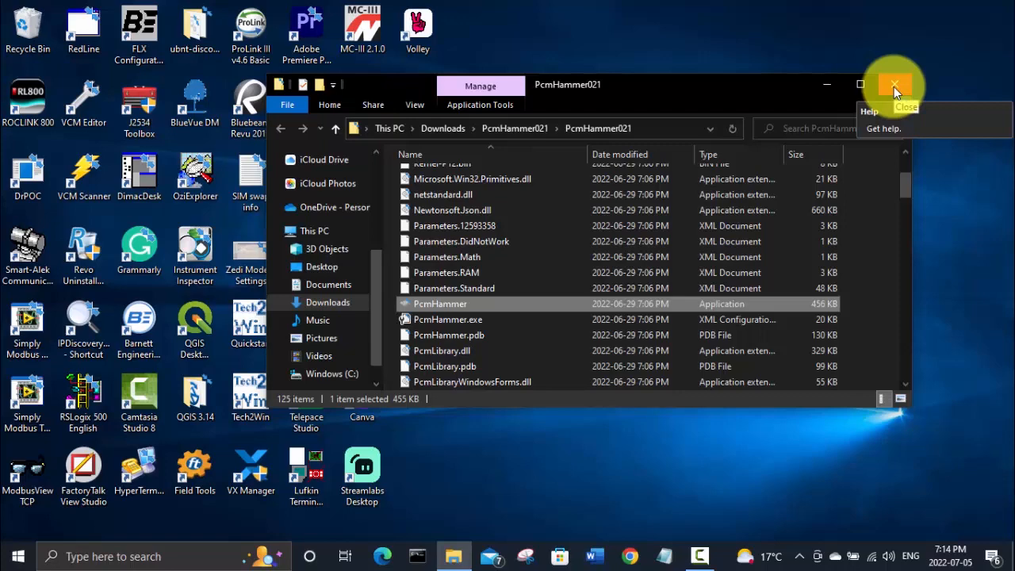
Close the folder window, return to Chrome and search Google for 'github nsfw pcm hammer'
{"action": "left_click", "coordinate": [895, 85]}
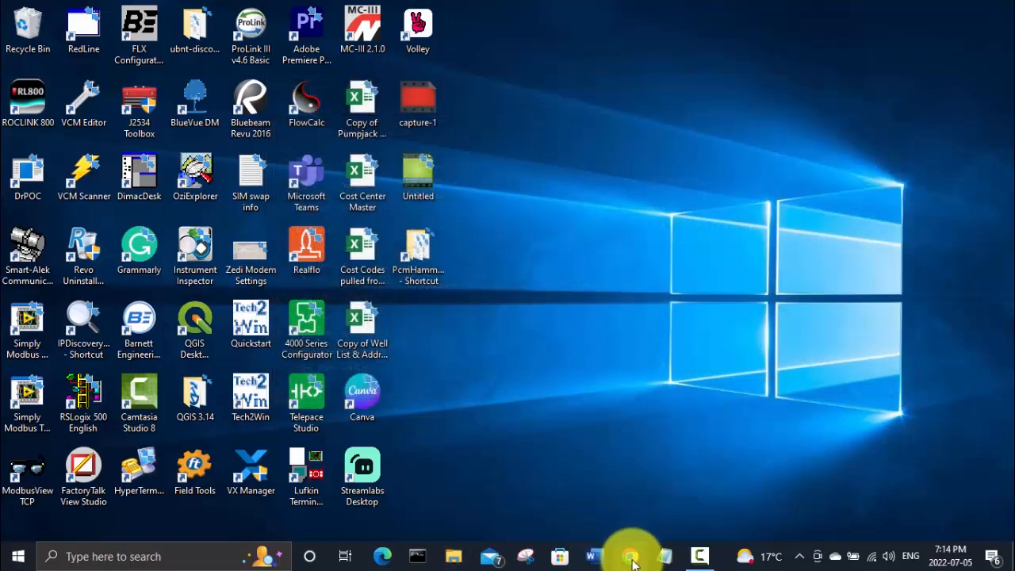
{"action": "left_click", "coordinate": [632, 555]}
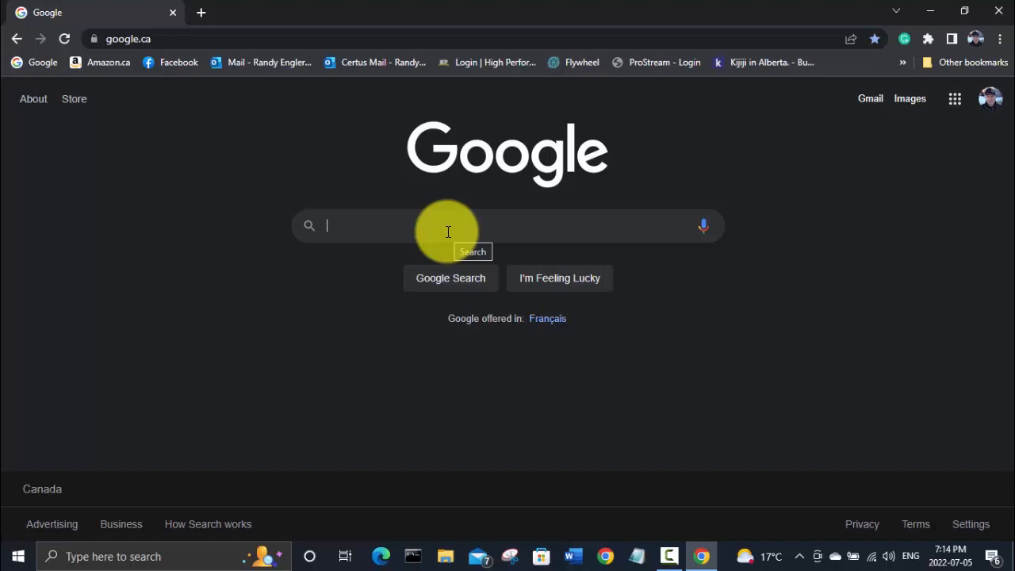
{"action": "type", "text": "g"}
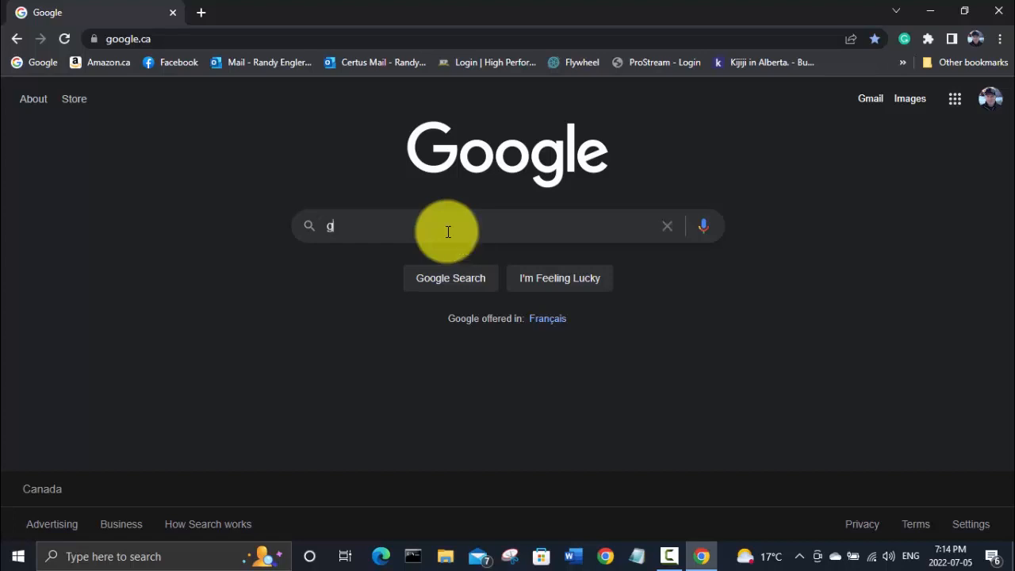
{"action": "type", "text": "ithub nsfw"}
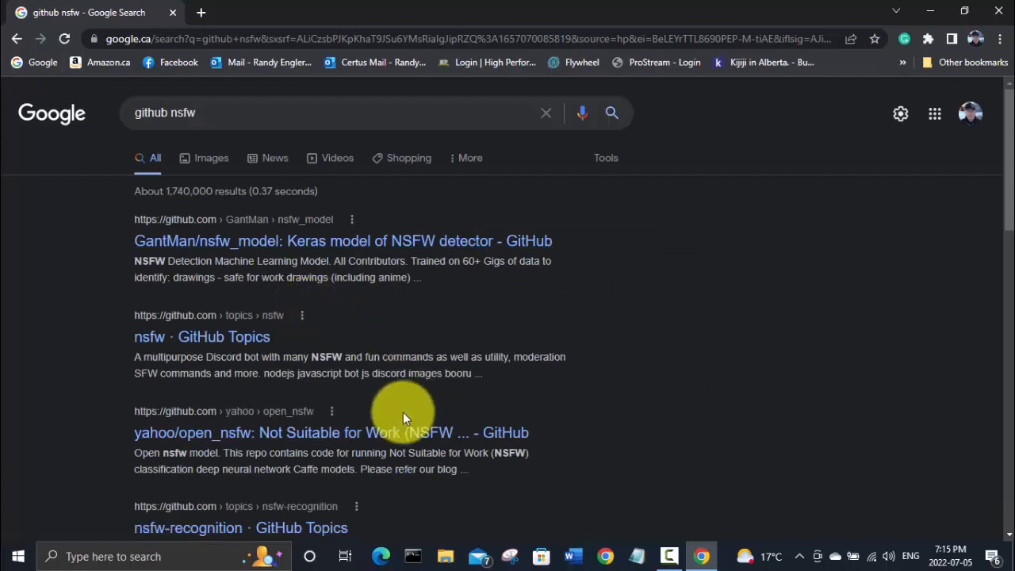
{"action": "scroll", "scroll_direction": "down", "scroll_amount": 3}
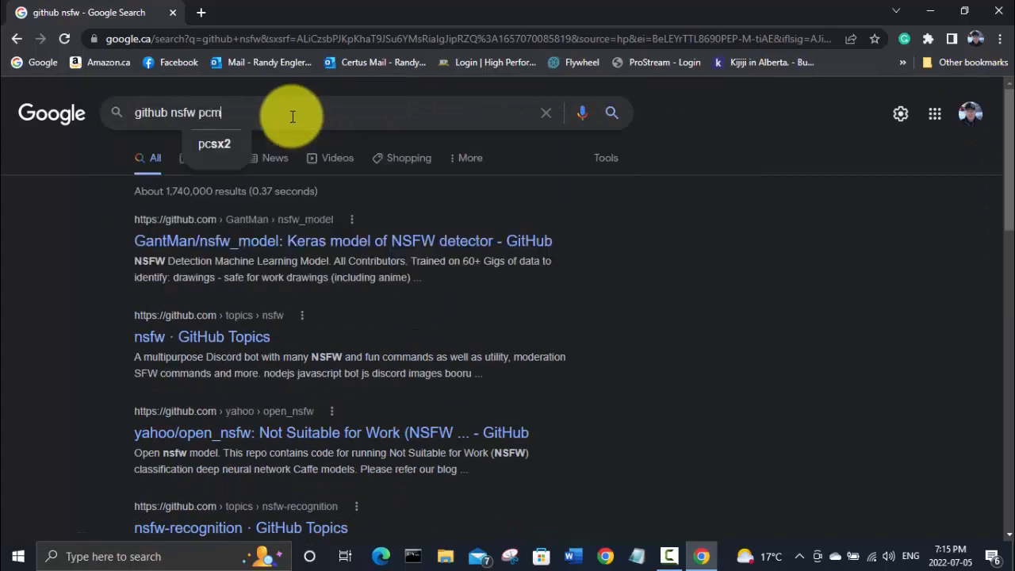
{"action": "type", "text": "hammer"}
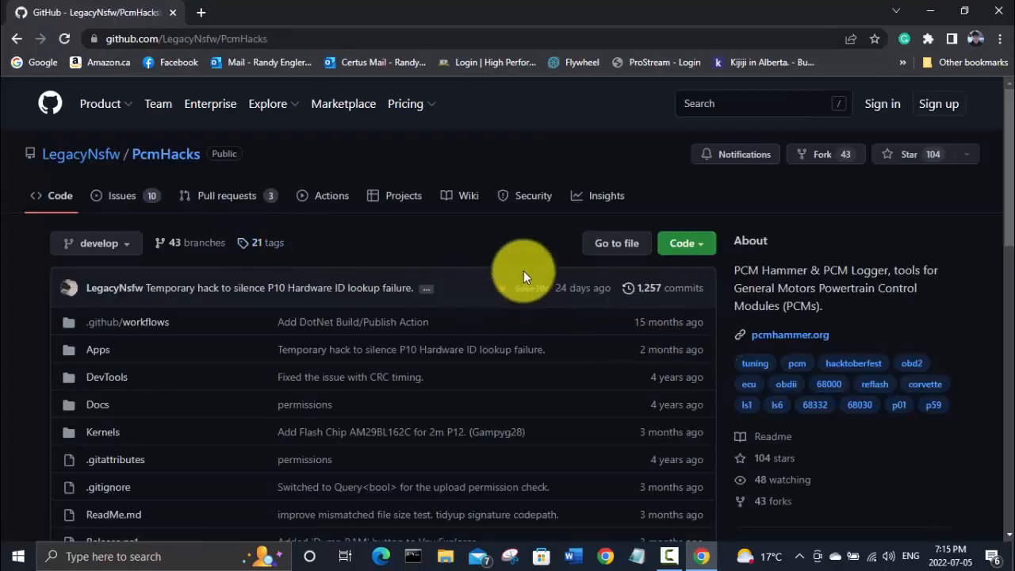
Go into the PcmHacks wiki and its '.bin and XDF Repositories' page
{"action": "left_click", "coordinate": [468, 195]}
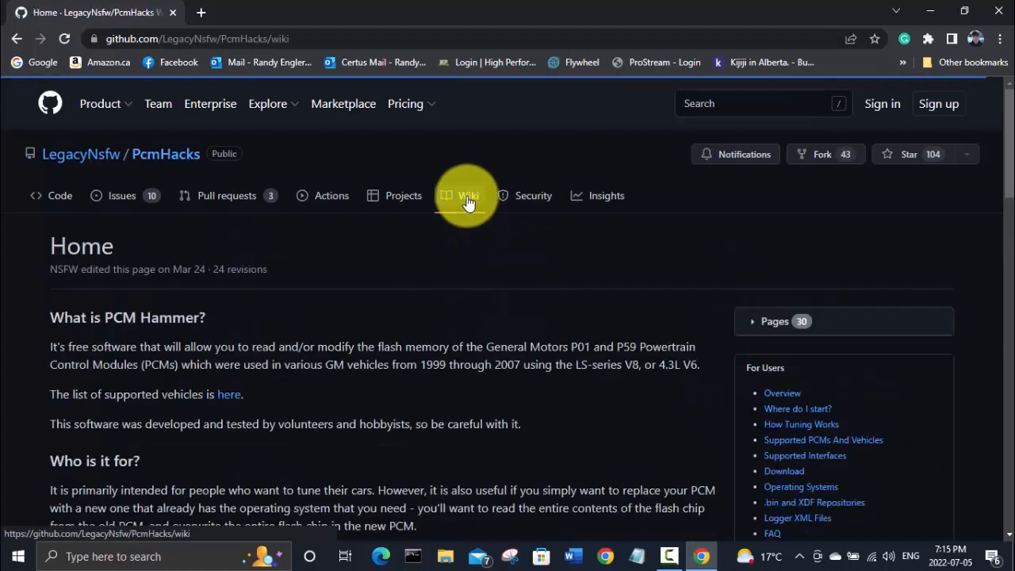
{"action": "scroll", "scroll_direction": "down", "scroll_amount": 3}
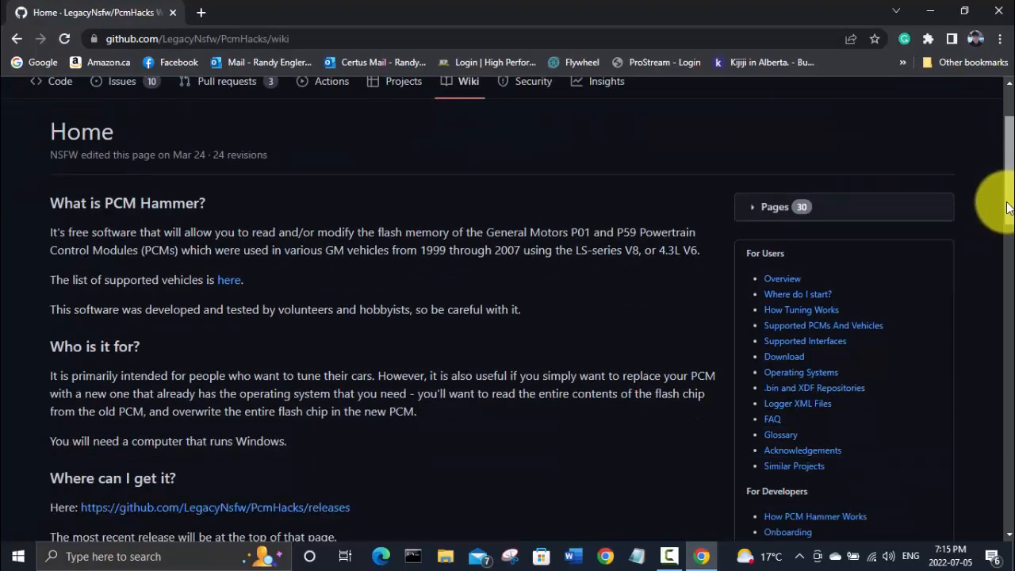
{"action": "scroll", "scroll_direction": "down", "scroll_amount": 3}
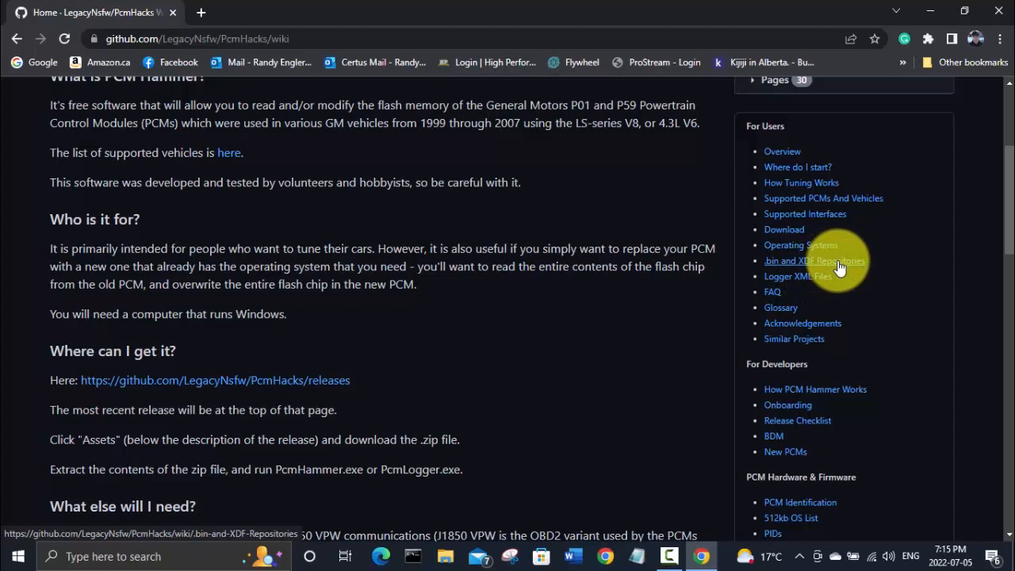
{"action": "left_click", "coordinate": [814, 260]}
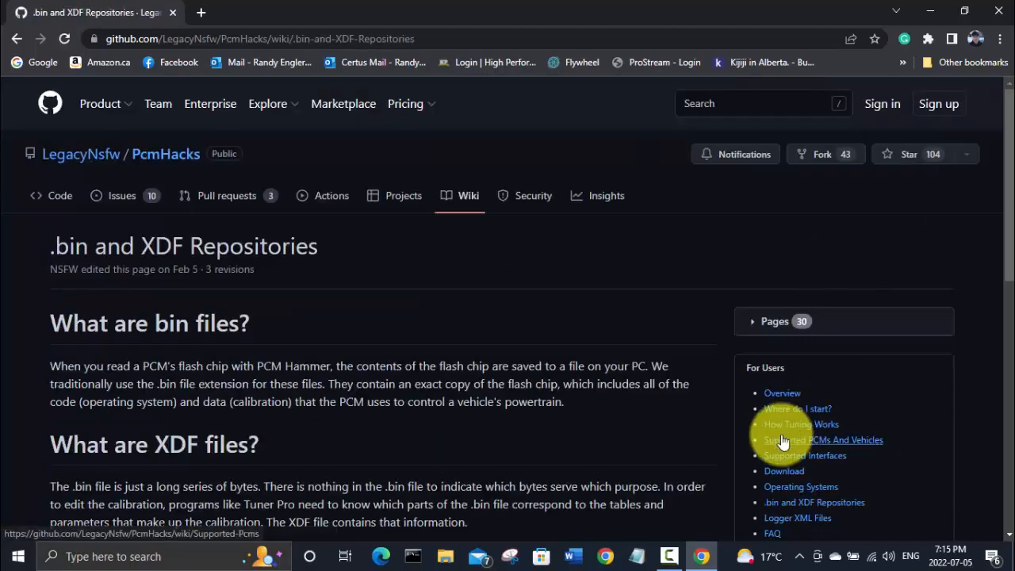
Scroll the wiki page down to the 'Where are they?' repository links
{"action": "scroll", "scroll_direction": "down", "scroll_amount": 3}
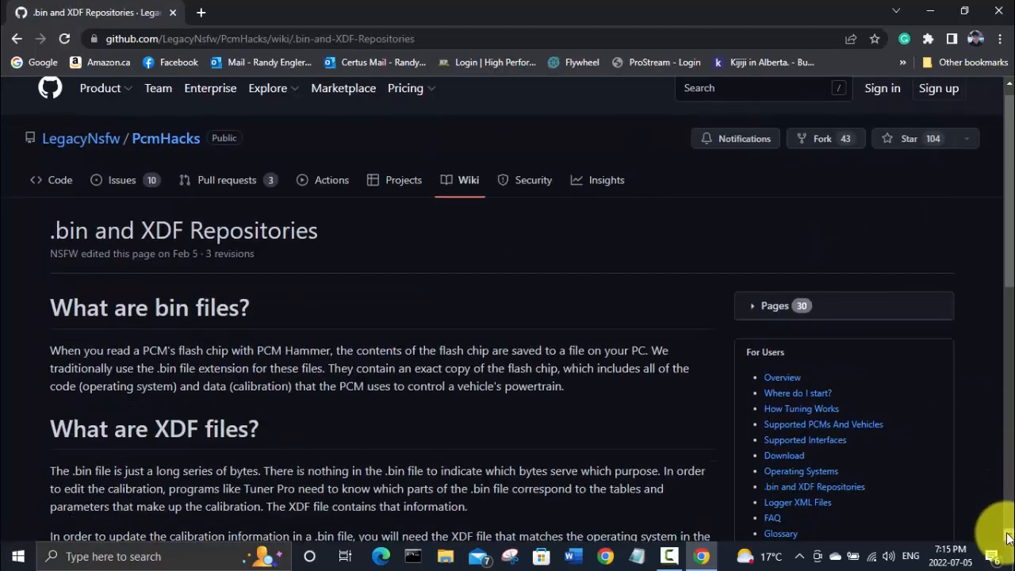
{"action": "scroll", "scroll_direction": "down", "scroll_amount": 3}
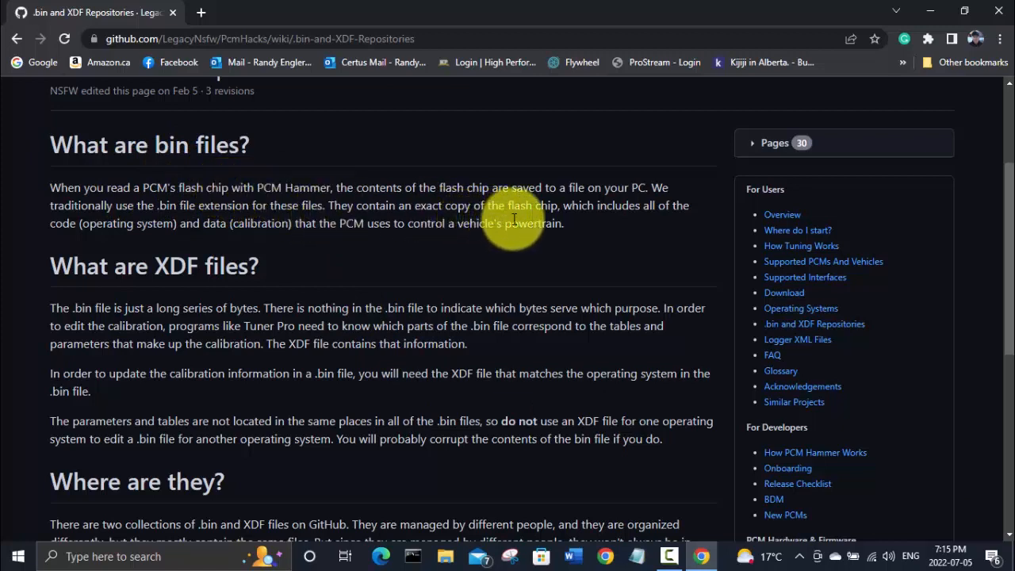
{"action": "mouse_move", "coordinate": [508, 305]}
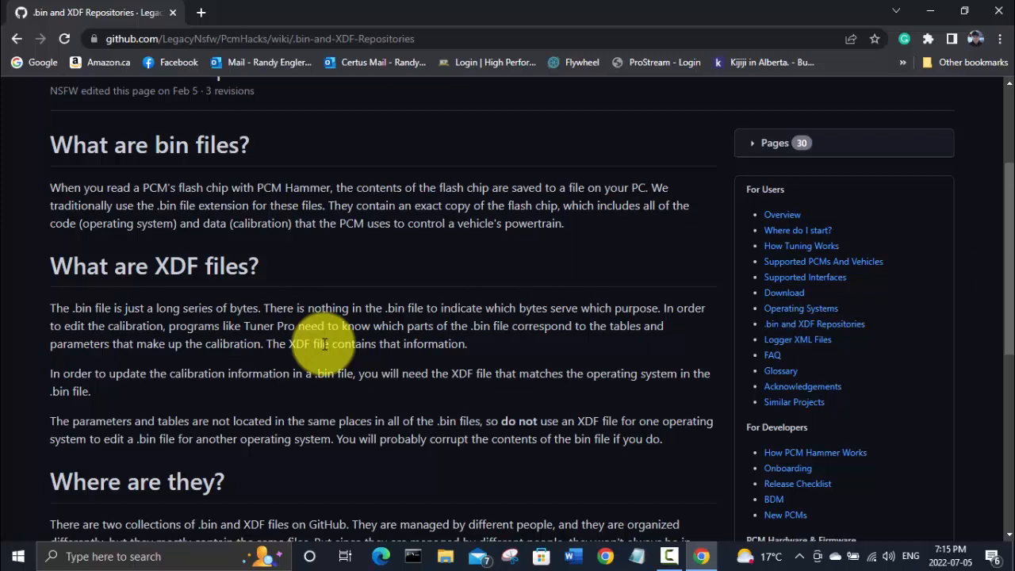
{"action": "mouse_move", "coordinate": [857, 238]}
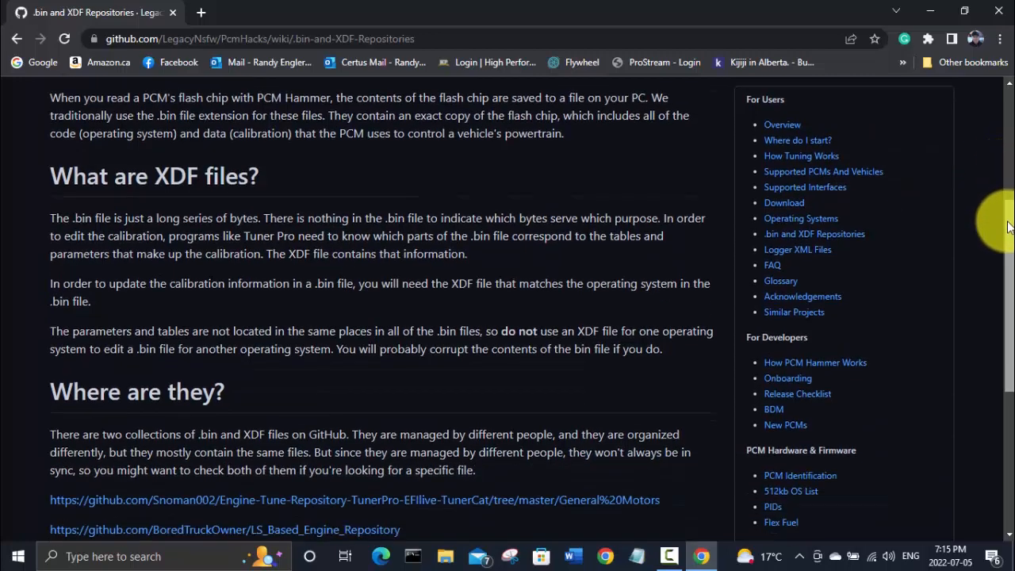
{"action": "scroll", "scroll_direction": "down", "scroll_amount": 3}
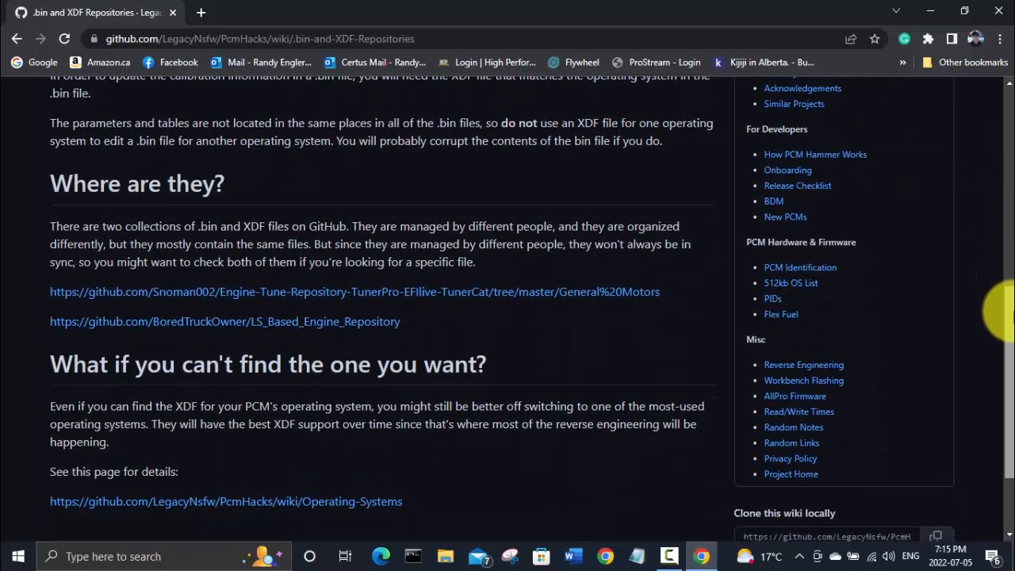
{"action": "scroll", "scroll_direction": "down", "scroll_amount": 3}
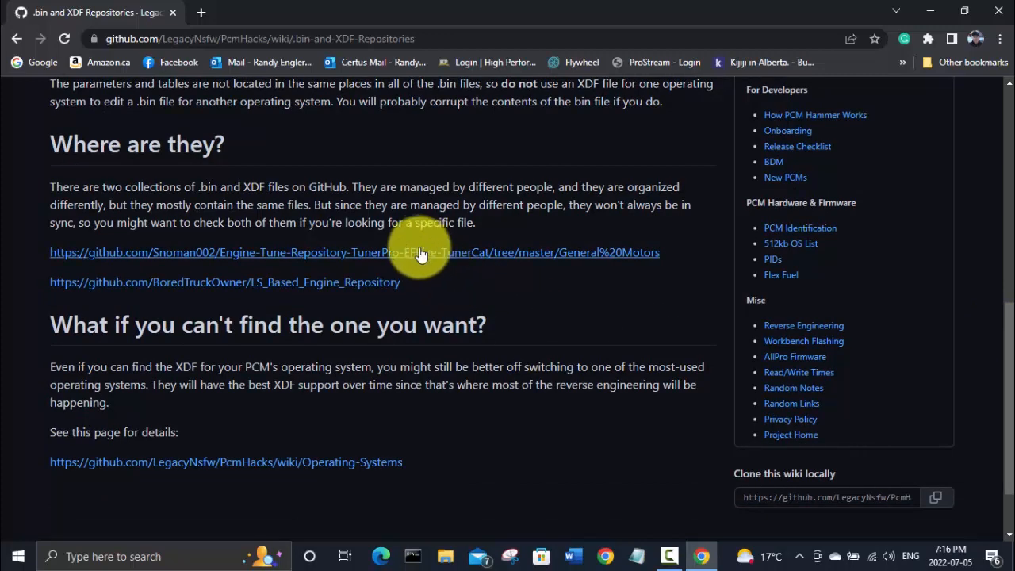
{"action": "mouse_move", "coordinate": [421, 260]}
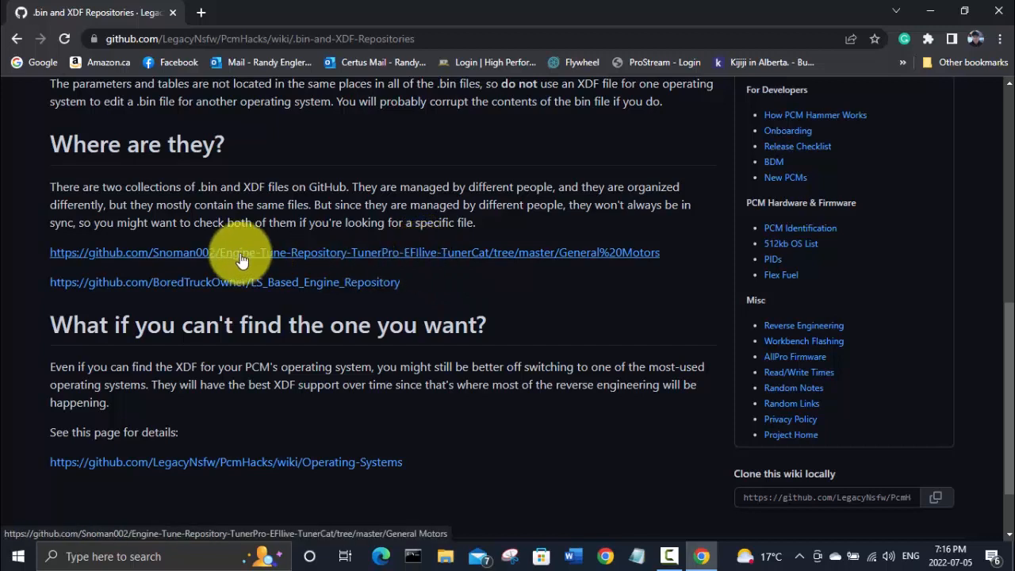
{"action": "mouse_move", "coordinate": [316, 304]}
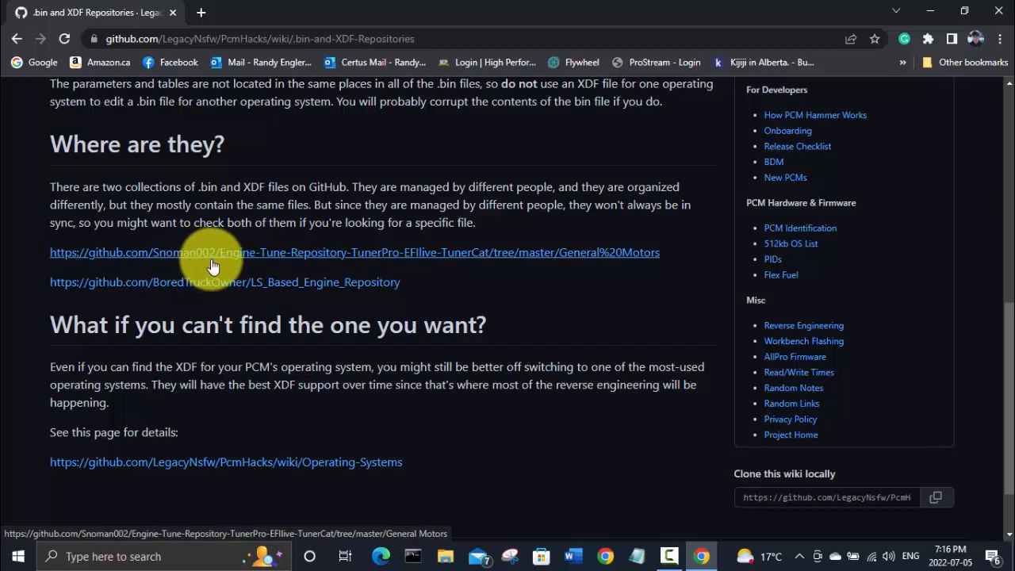
{"action": "mouse_move", "coordinate": [214, 294]}
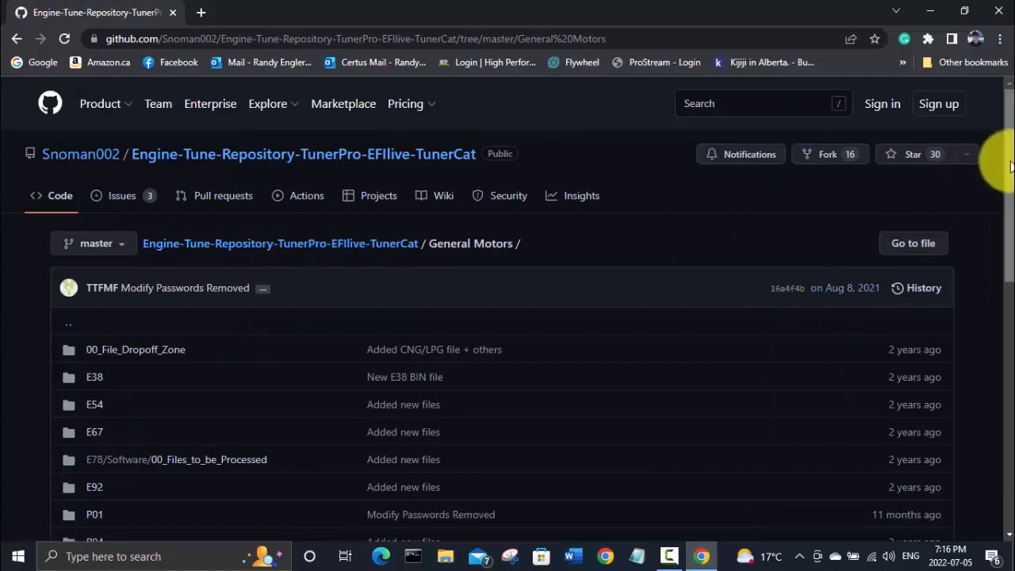
Navigate General Motors > P01 > Software > 12208322_Operating_System in the Snoman002 repository
{"action": "scroll", "scroll_direction": "down", "scroll_amount": 3}
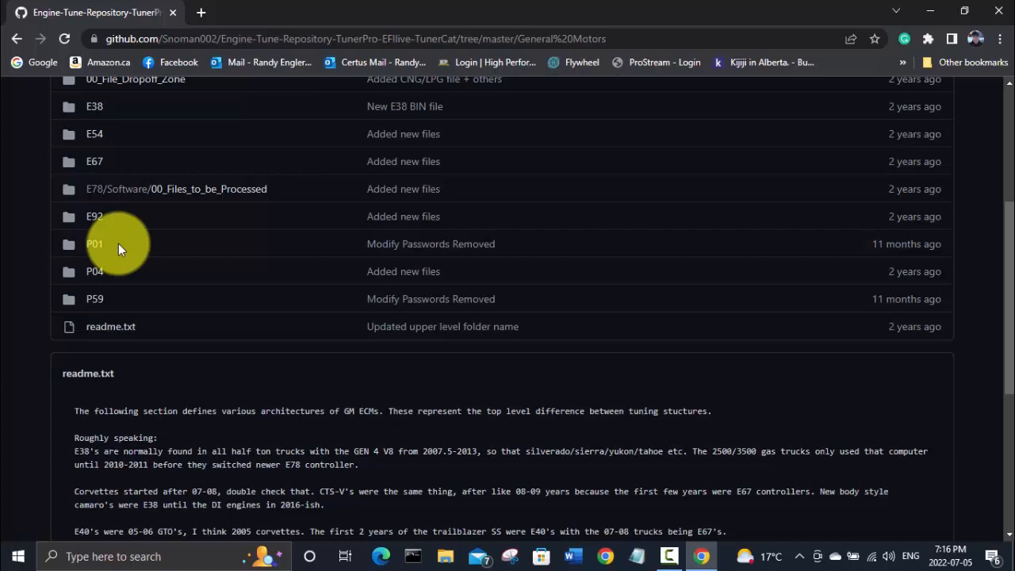
{"action": "mouse_move", "coordinate": [95, 299]}
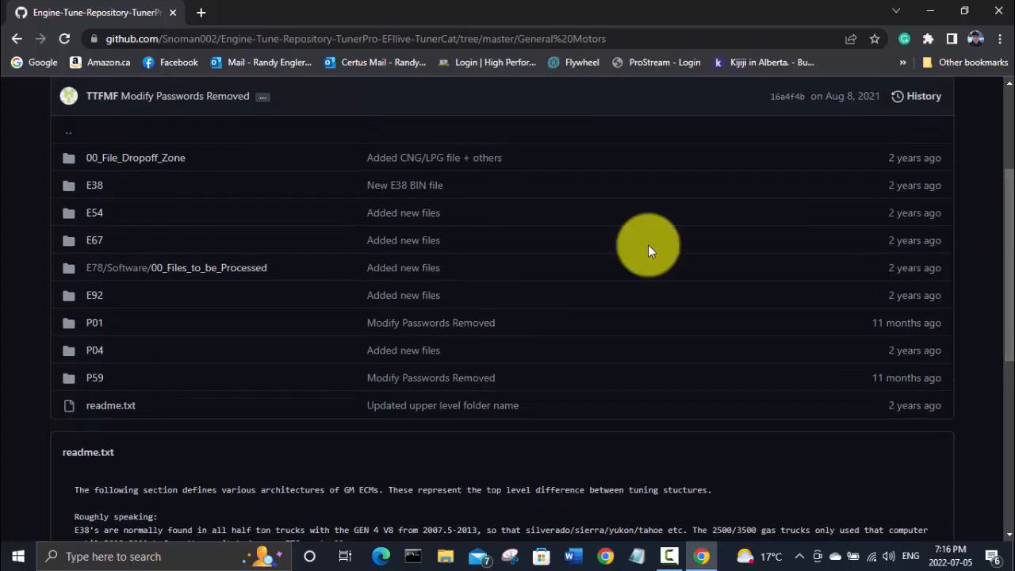
{"action": "left_click", "coordinate": [94, 322]}
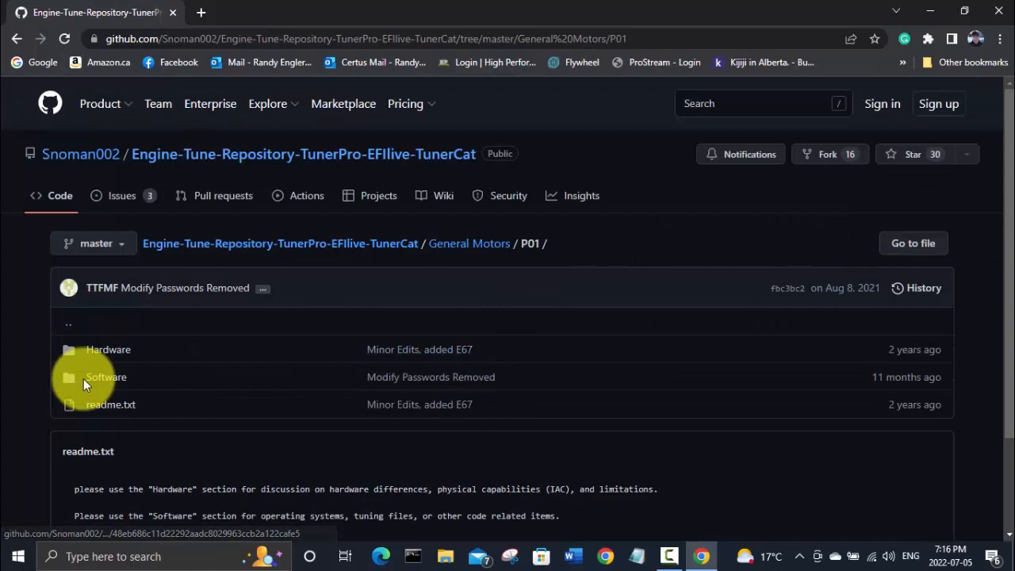
{"action": "left_click", "coordinate": [105, 377]}
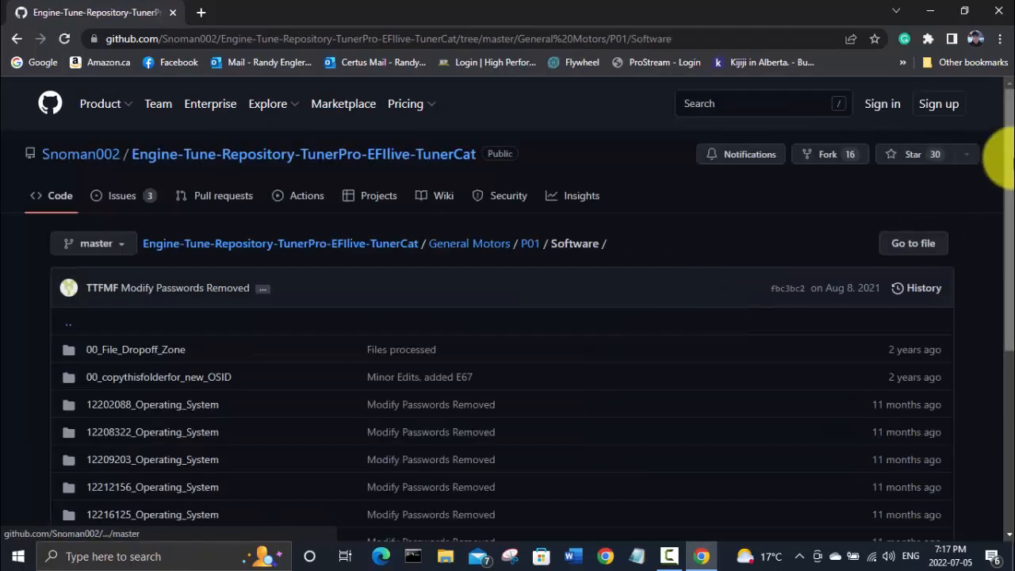
{"action": "scroll", "scroll_direction": "down", "scroll_amount": 3}
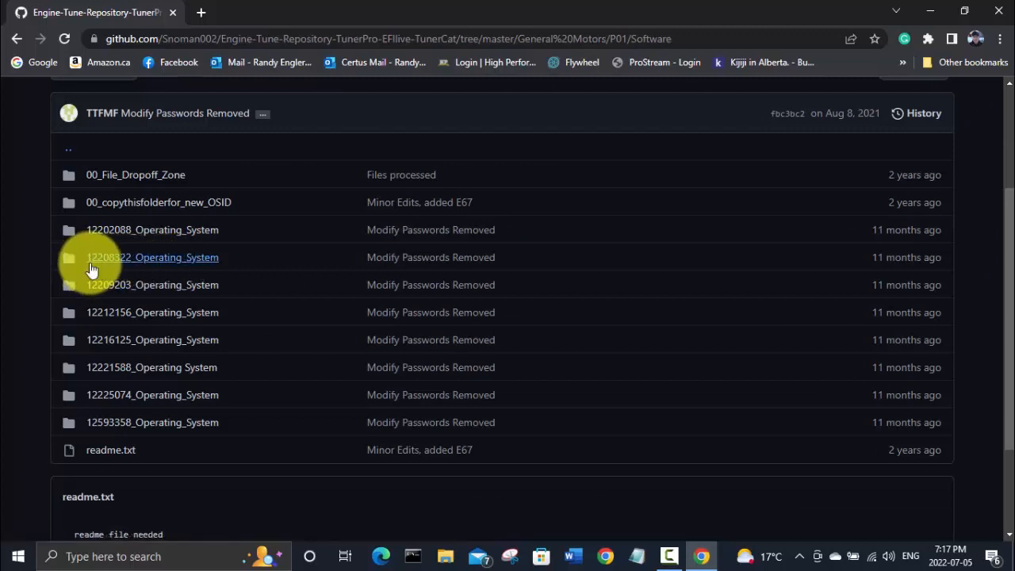
{"action": "mouse_move", "coordinate": [139, 270]}
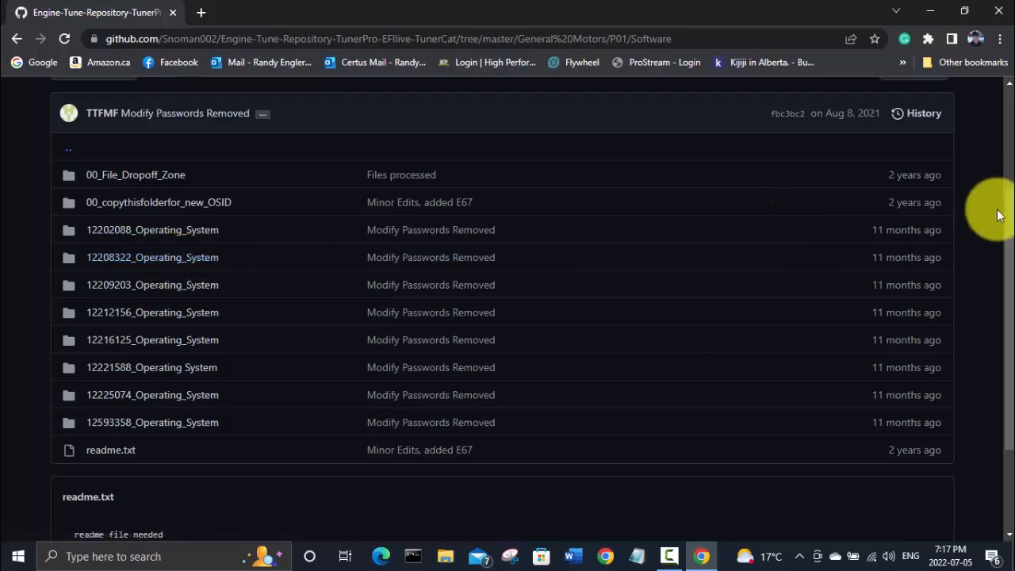
{"action": "scroll", "scroll_direction": "down", "scroll_amount": 3}
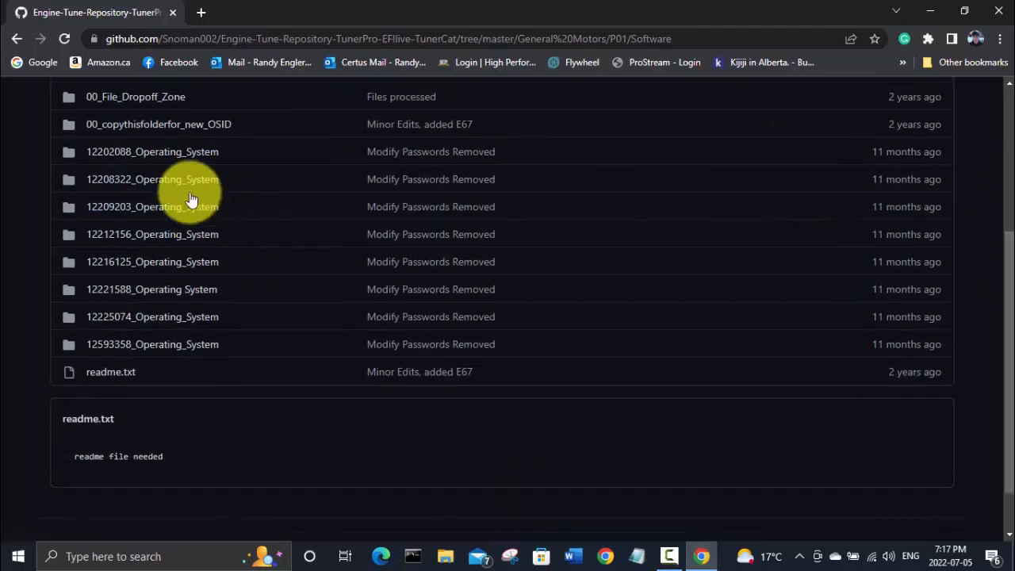
{"action": "left_click", "coordinate": [153, 179]}
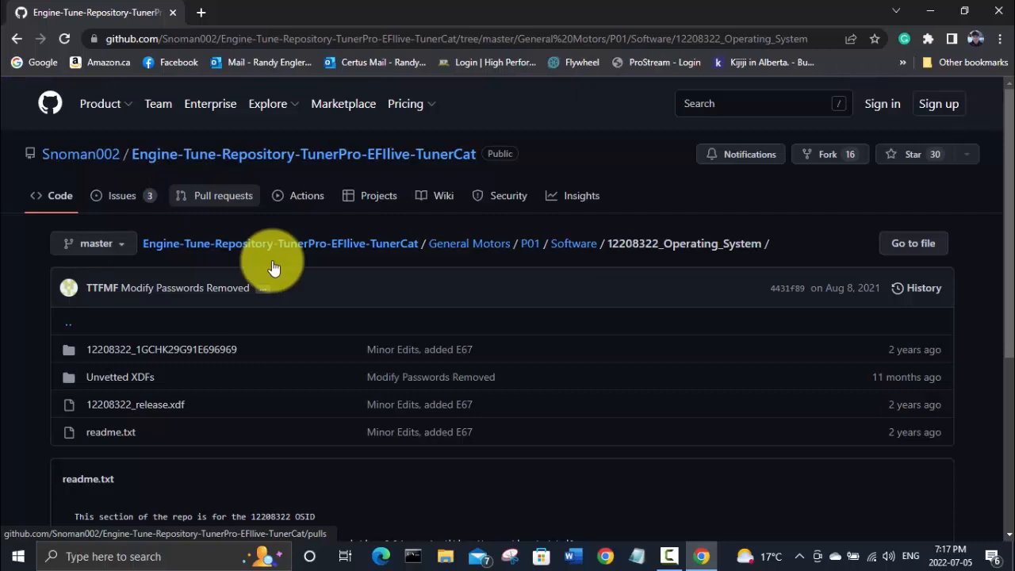
{"action": "mouse_move", "coordinate": [944, 326]}
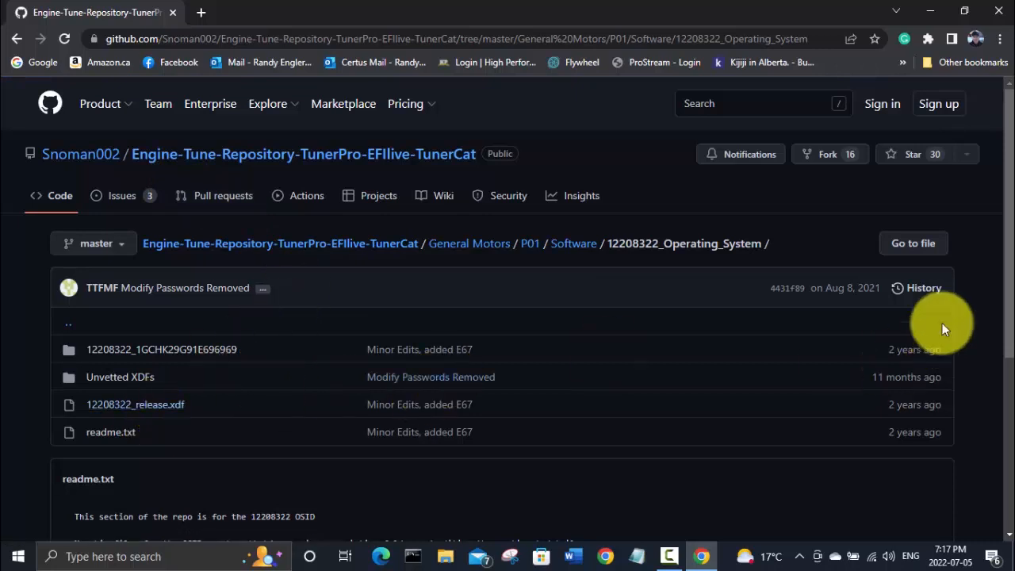
{"action": "scroll", "scroll_direction": "down", "scroll_amount": 3}
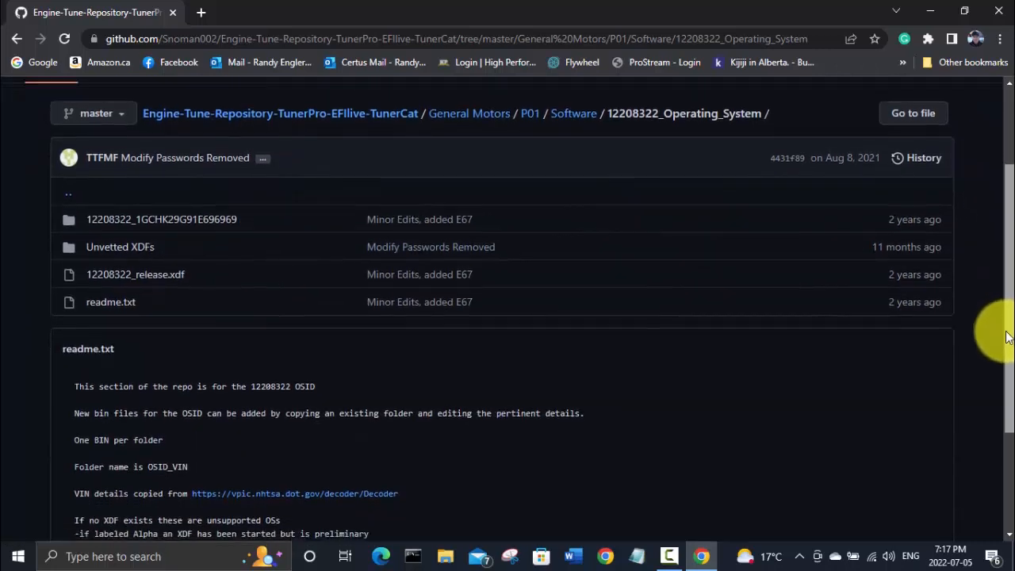
{"action": "scroll", "scroll_direction": "down", "scroll_amount": 3}
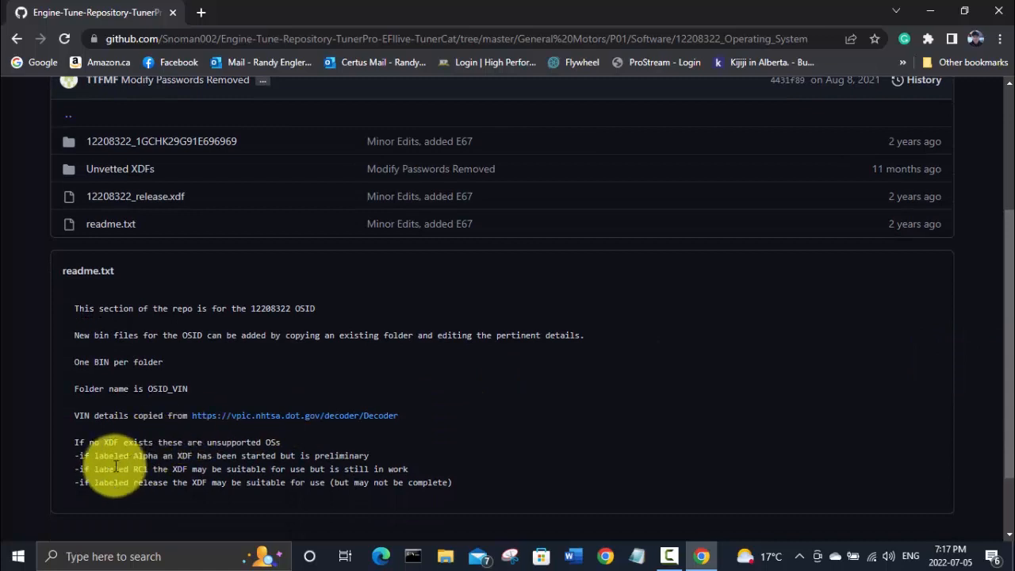
{"action": "mouse_move", "coordinate": [142, 472]}
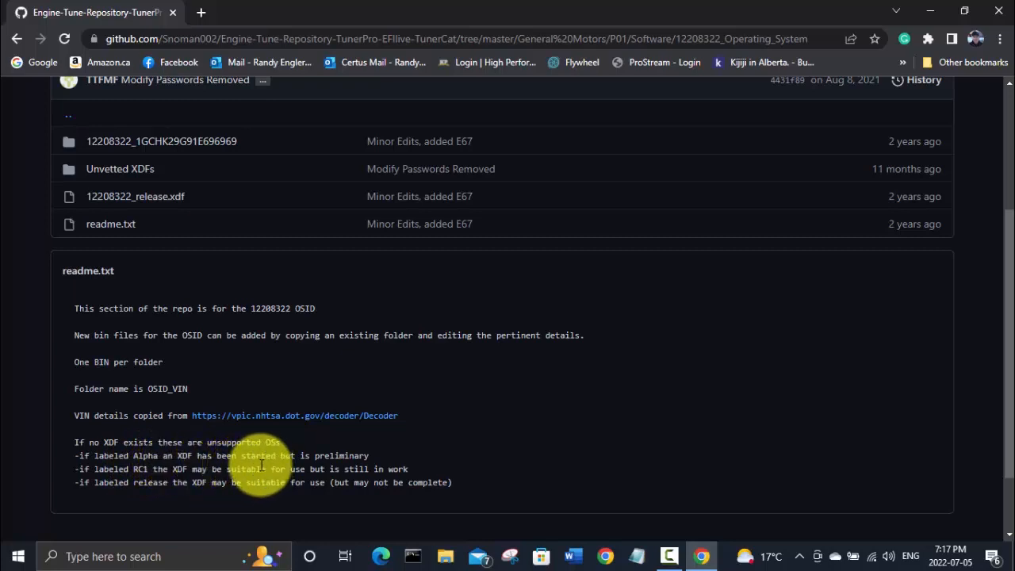
{"action": "mouse_move", "coordinate": [341, 456]}
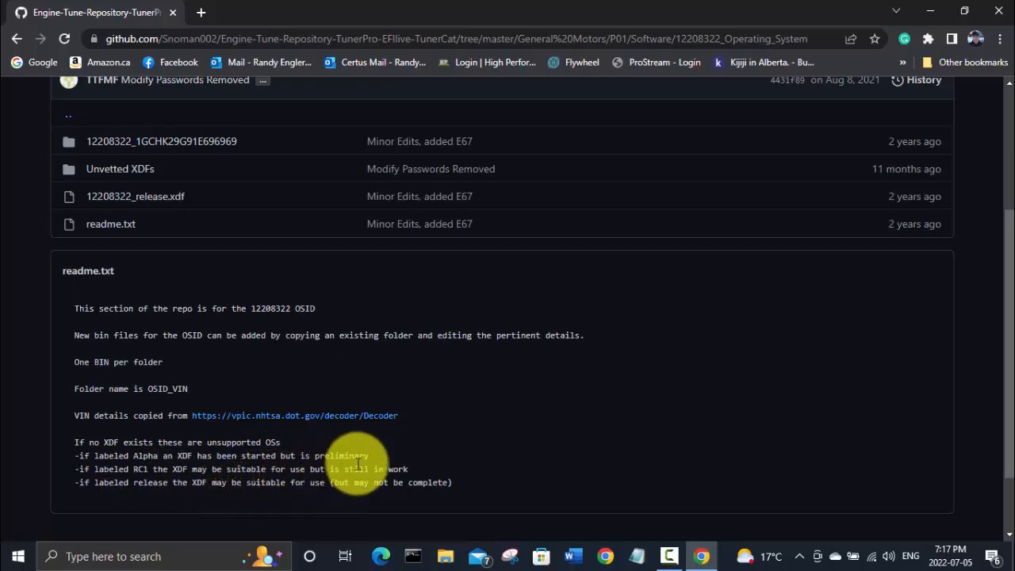
{"action": "mouse_move", "coordinate": [246, 499]}
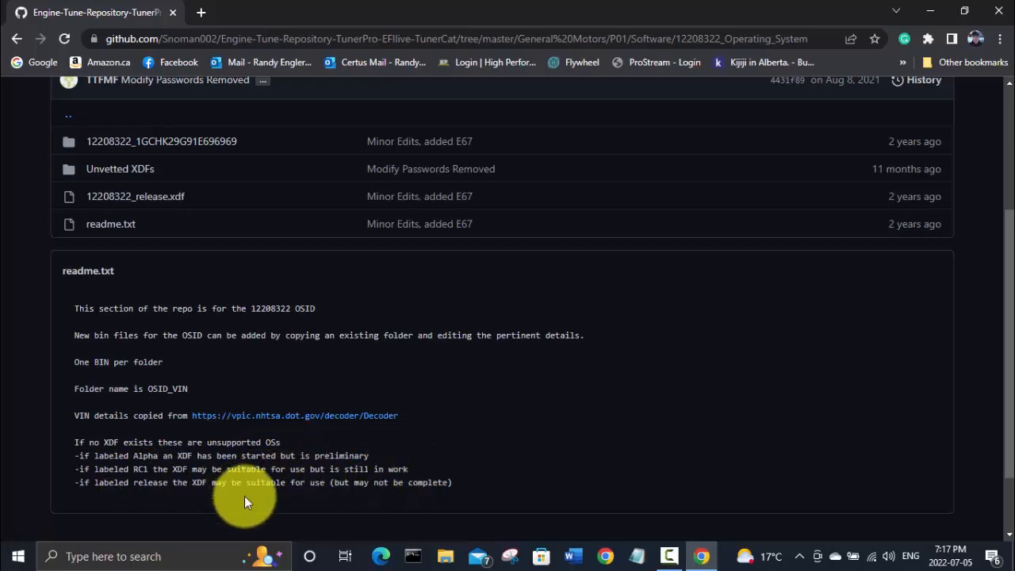
{"action": "mouse_move", "coordinate": [135, 504]}
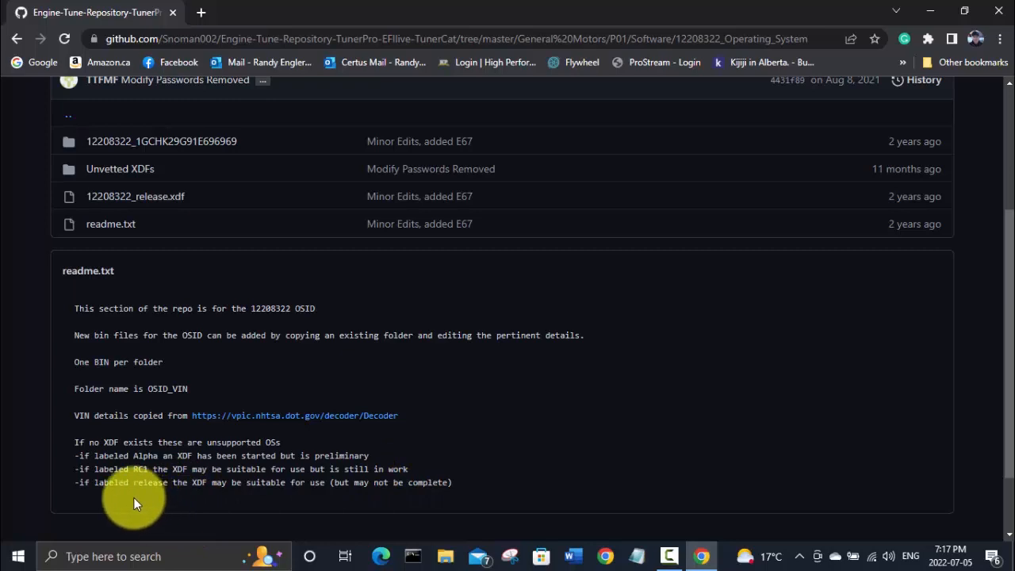
{"action": "mouse_move", "coordinate": [250, 499]}
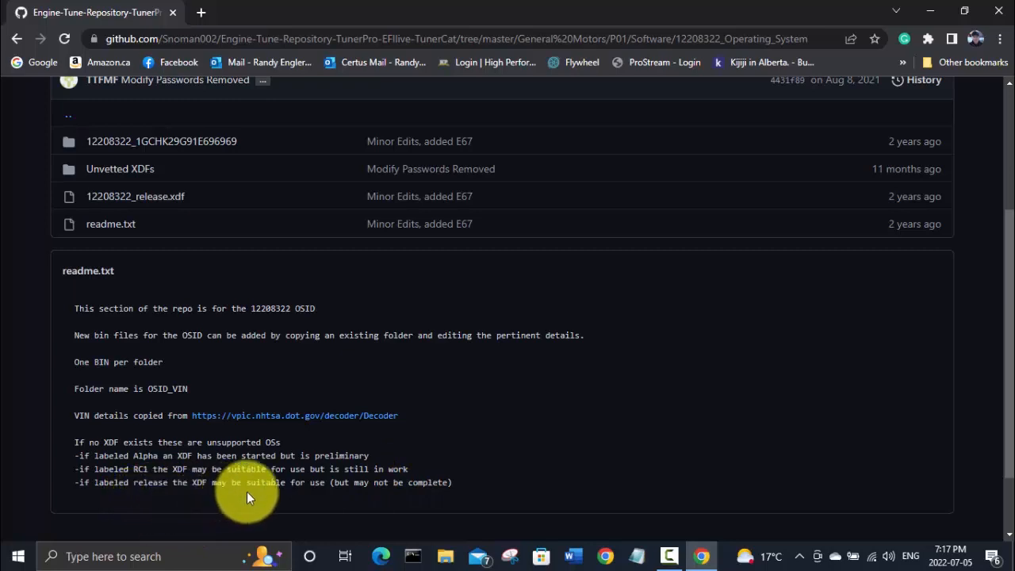
{"action": "mouse_move", "coordinate": [355, 507]}
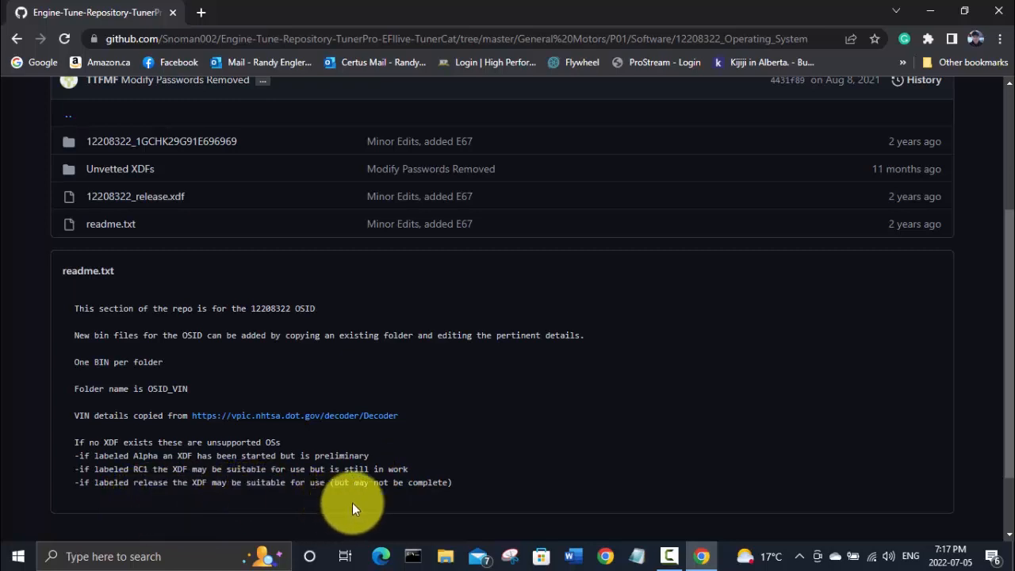
{"action": "mouse_move", "coordinate": [221, 507]}
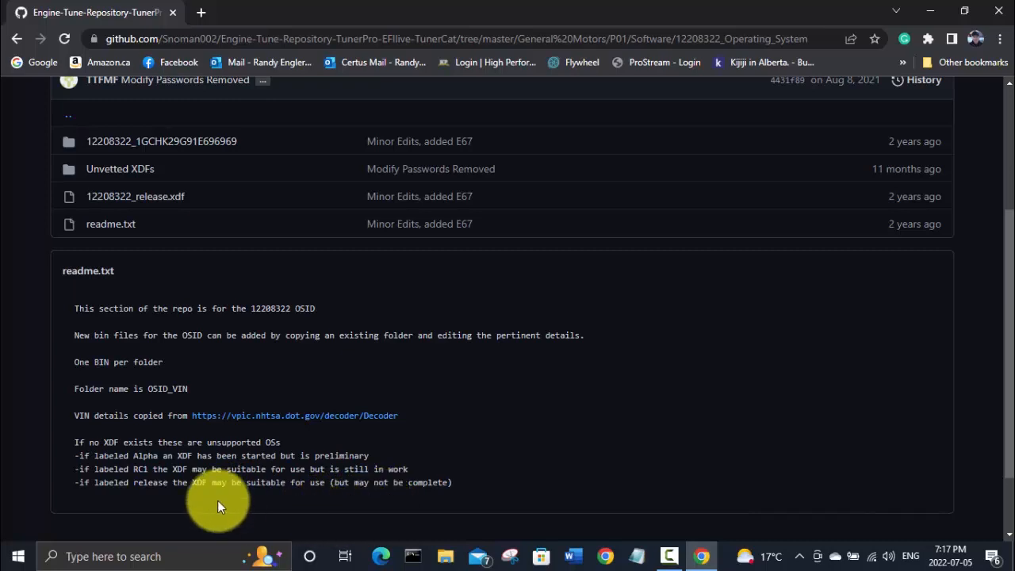
{"action": "mouse_move", "coordinate": [208, 488]}
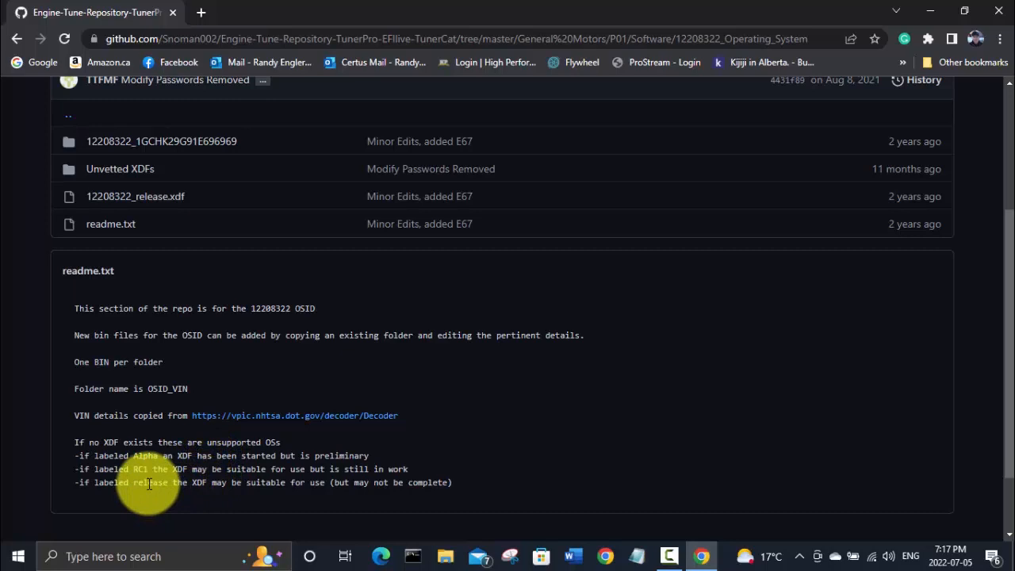
{"action": "mouse_move", "coordinate": [135, 196]}
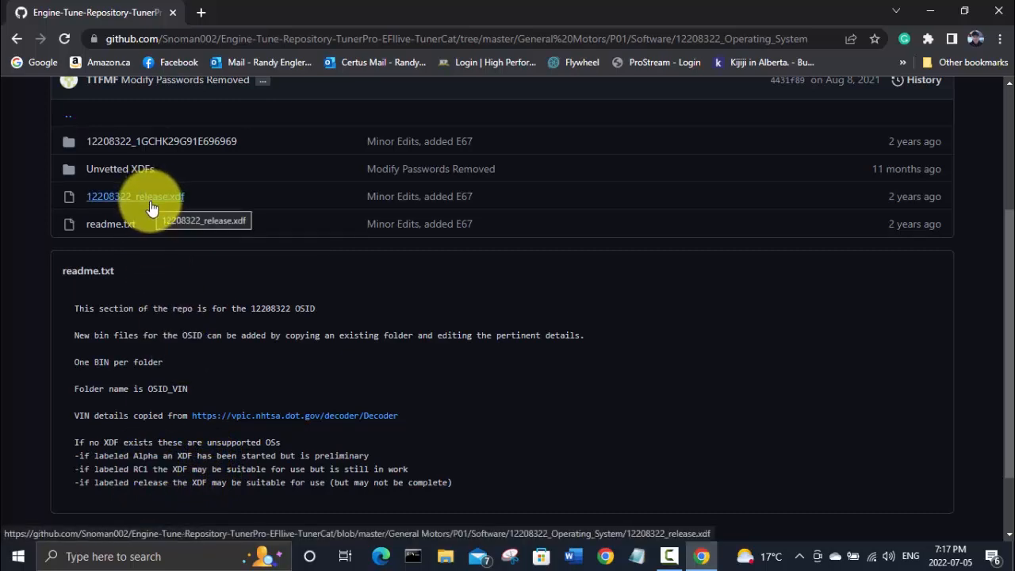
{"action": "mouse_move", "coordinate": [701, 225]}
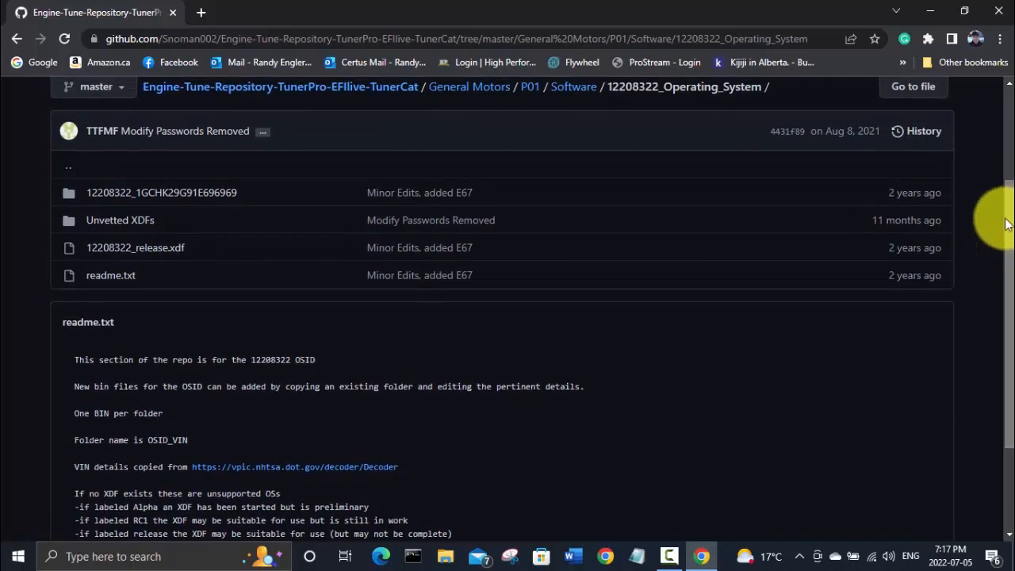
{"action": "mouse_move", "coordinate": [135, 247]}
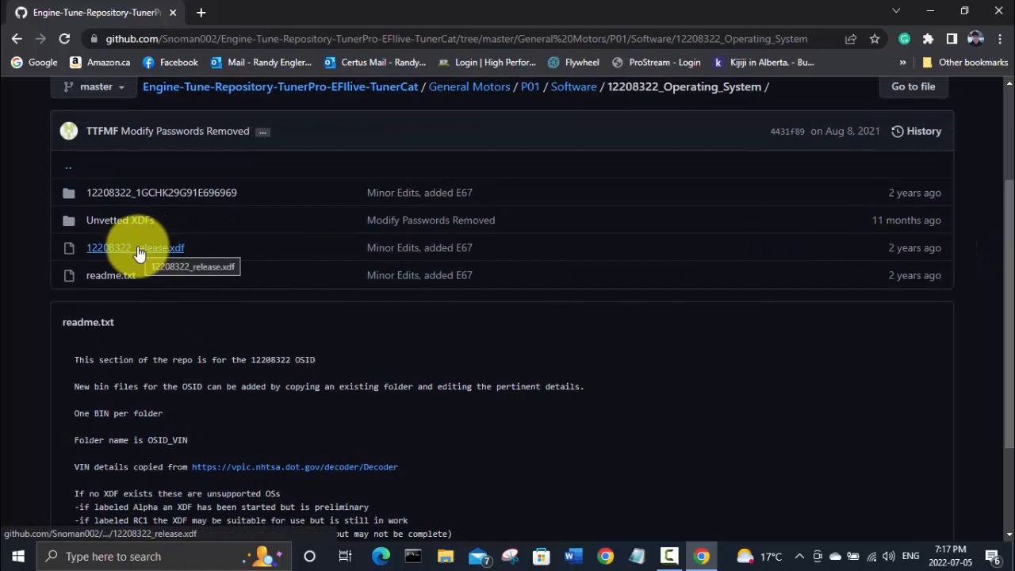
{"action": "mouse_move", "coordinate": [119, 220]}
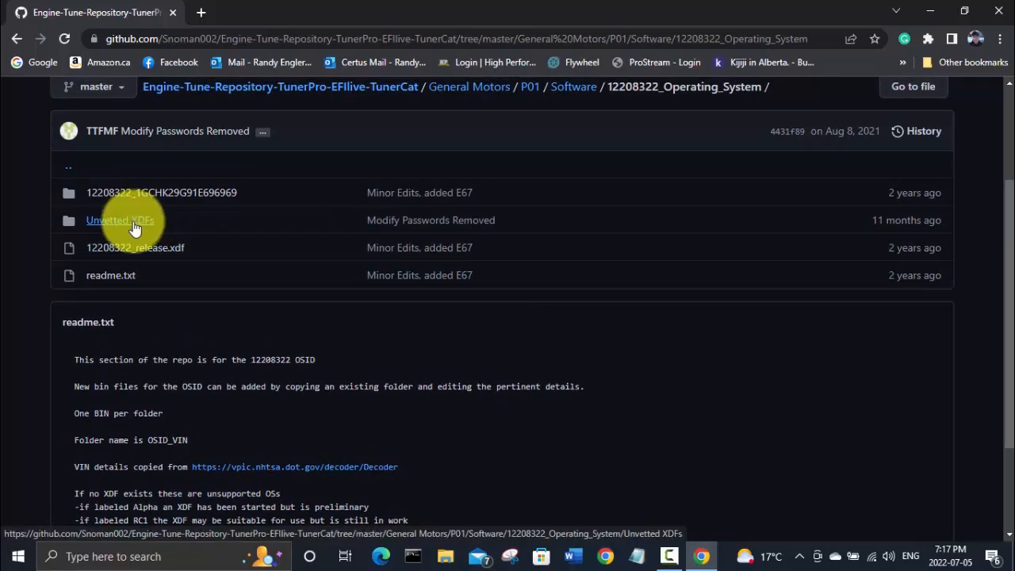
{"action": "left_click", "coordinate": [119, 220]}
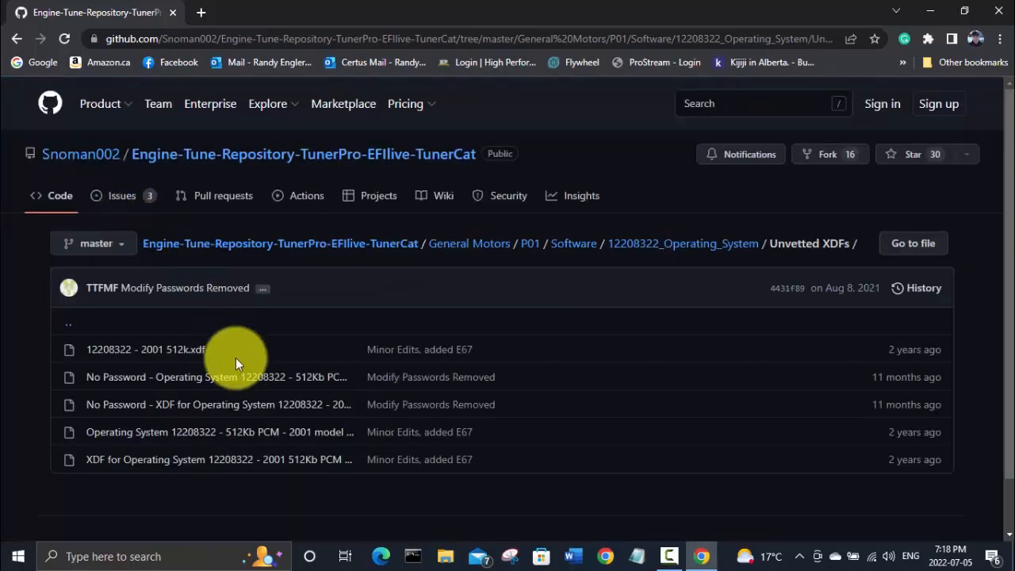
{"action": "mouse_move", "coordinate": [254, 395]}
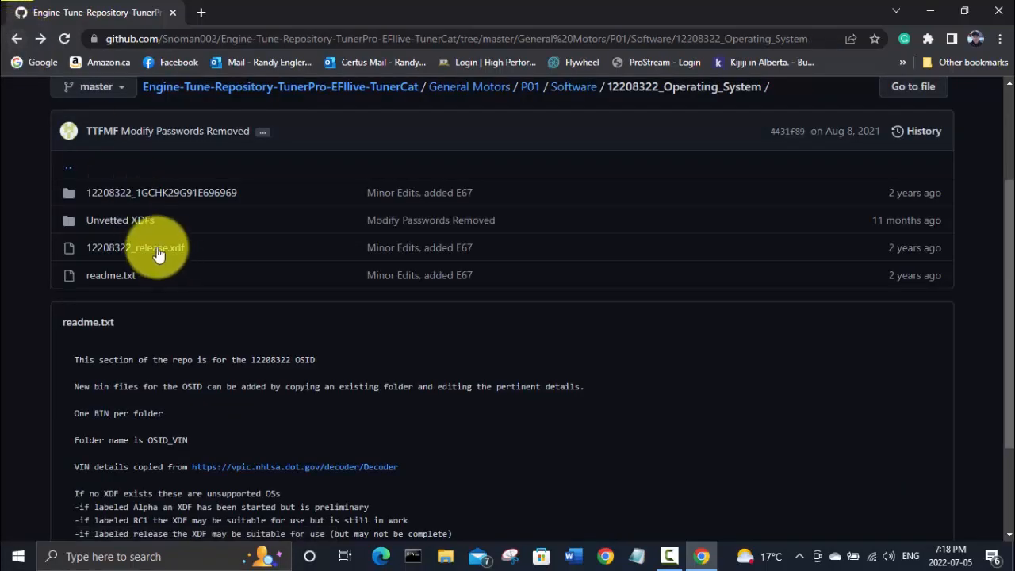
Download 12208322_release.xdf via View raw from its file page
{"action": "left_click", "coordinate": [135, 248]}
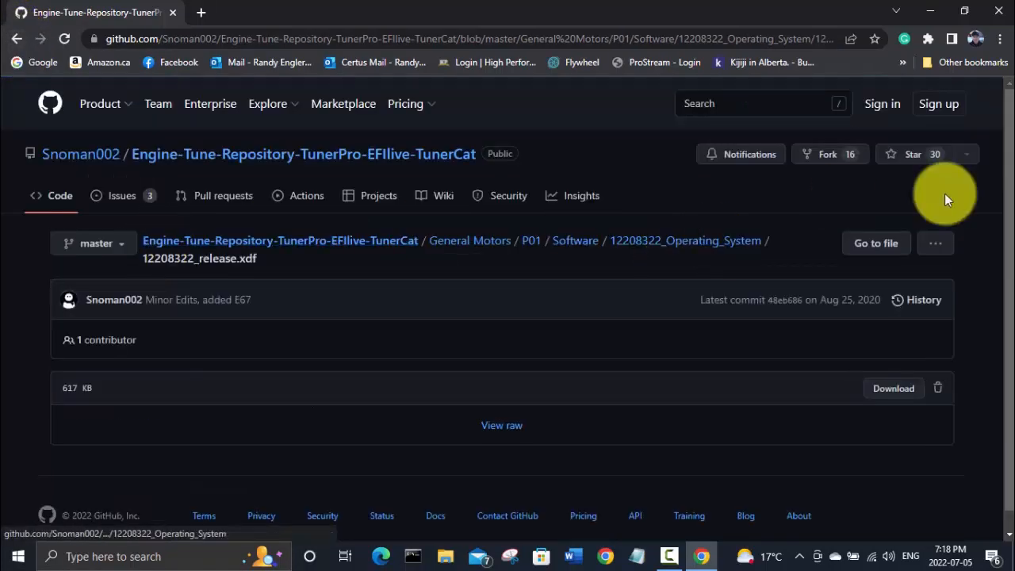
{"action": "scroll", "scroll_direction": "down", "scroll_amount": 3}
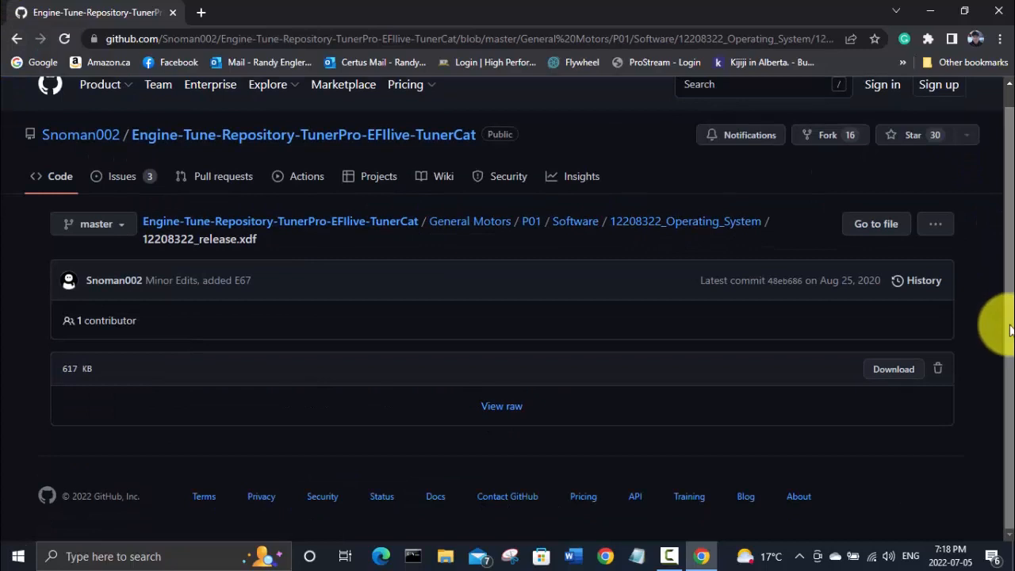
{"action": "mouse_move", "coordinate": [501, 406]}
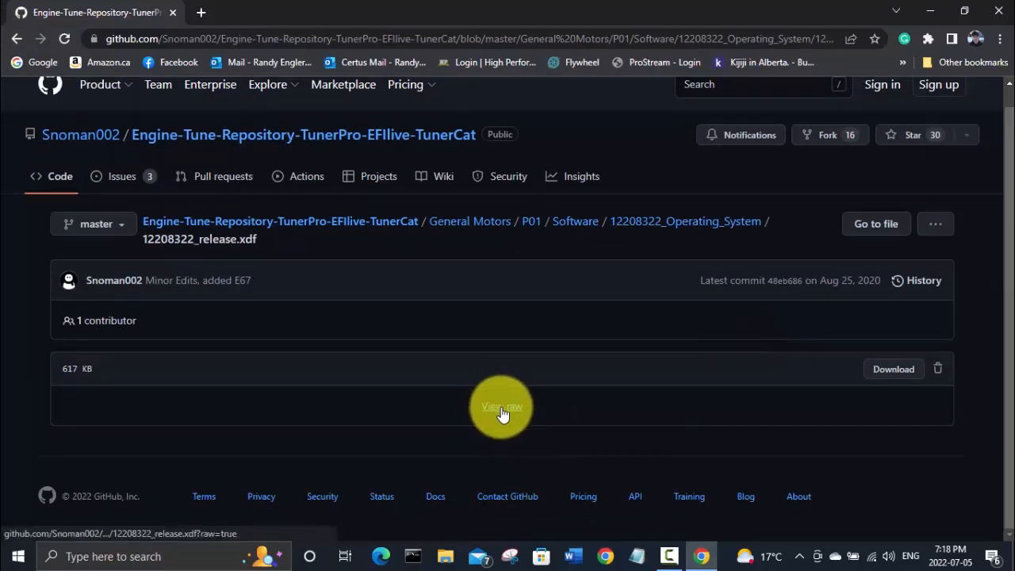
{"action": "left_click", "coordinate": [501, 406]}
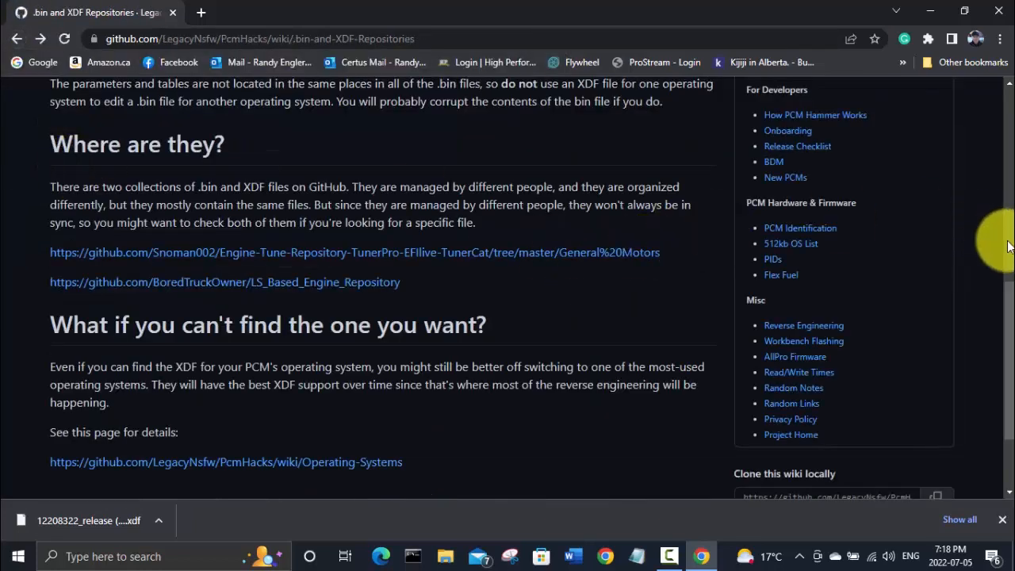
{"action": "scroll", "scroll_direction": "down", "scroll_amount": 3}
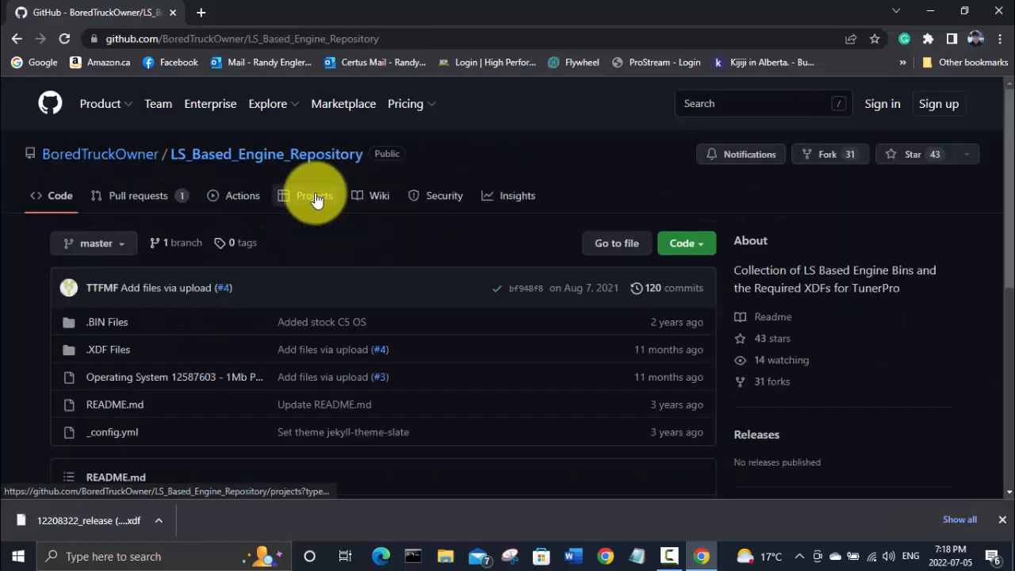
{"action": "left_click", "coordinate": [108, 349]}
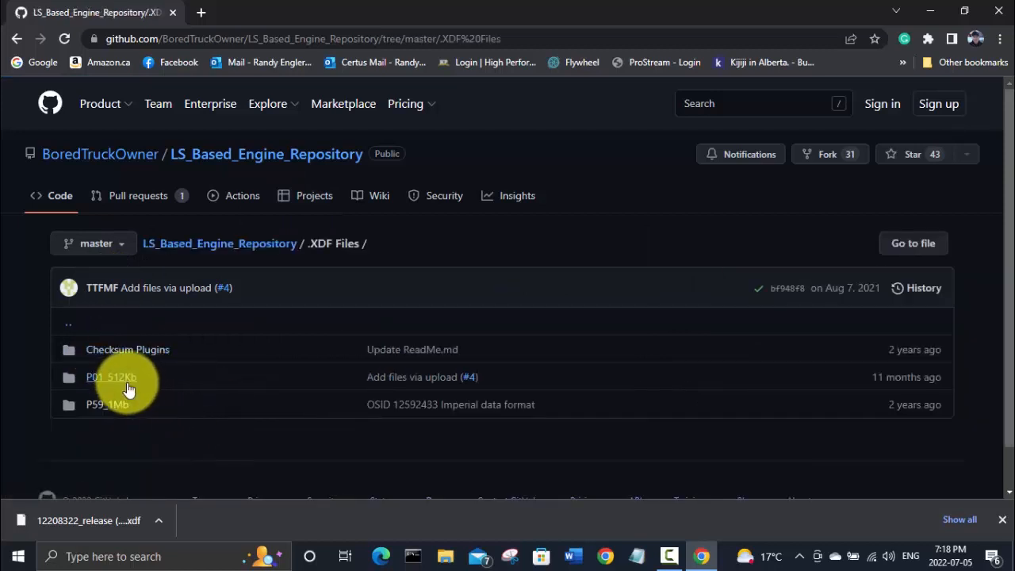
{"action": "left_click", "coordinate": [111, 377]}
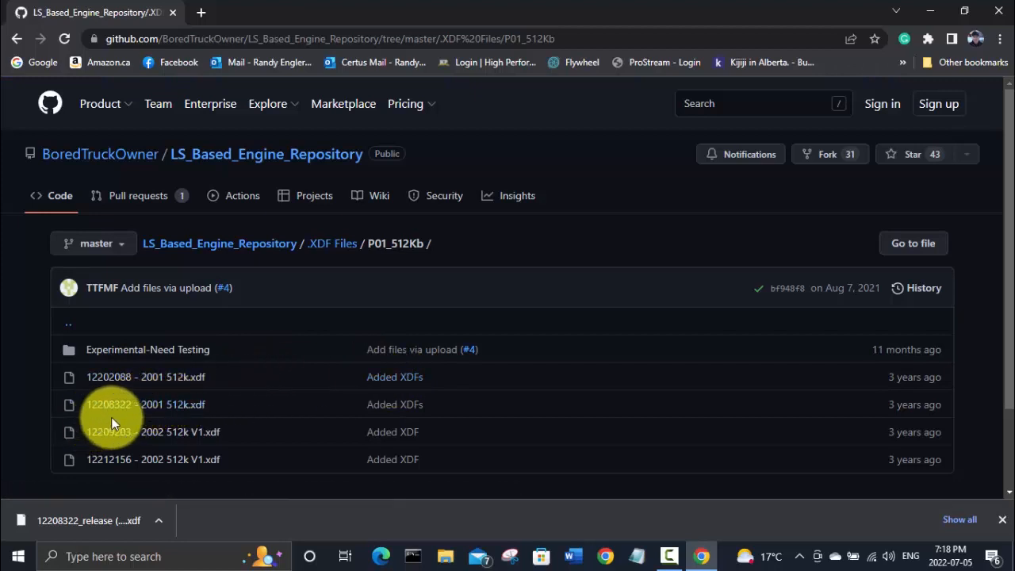
{"action": "mouse_move", "coordinate": [143, 416]}
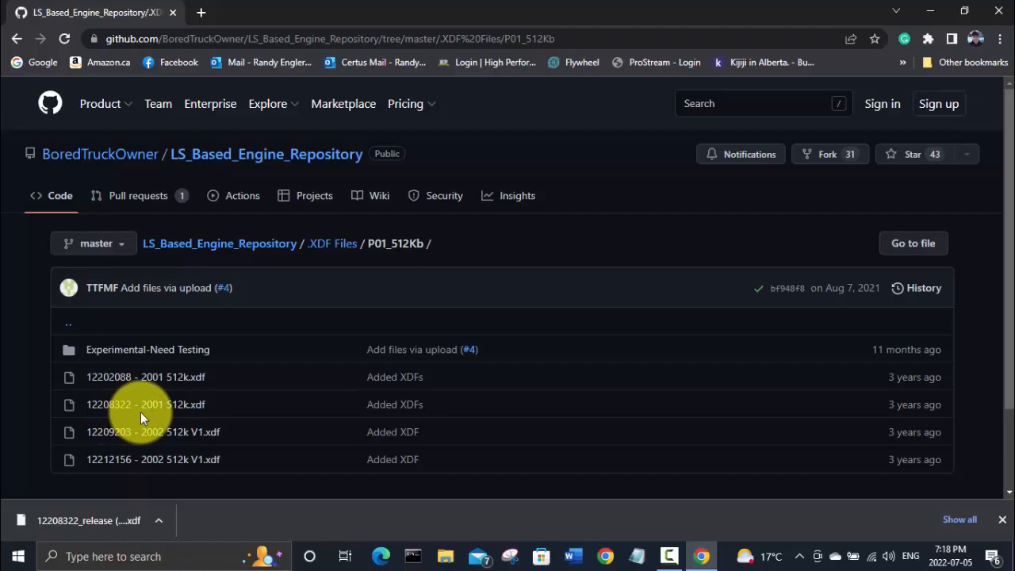
{"action": "mouse_move", "coordinate": [316, 331]}
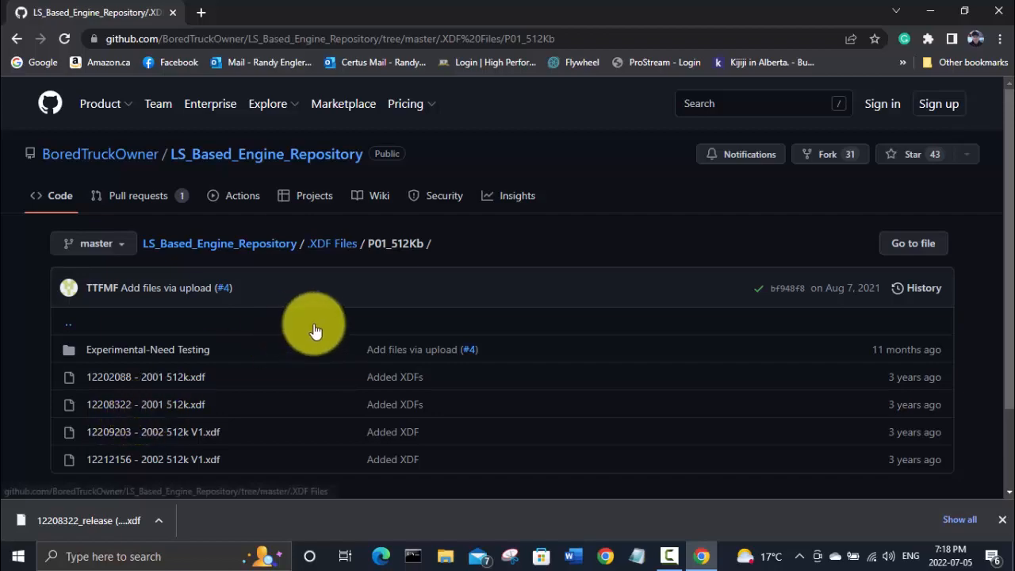
{"action": "mouse_move", "coordinate": [218, 154]}
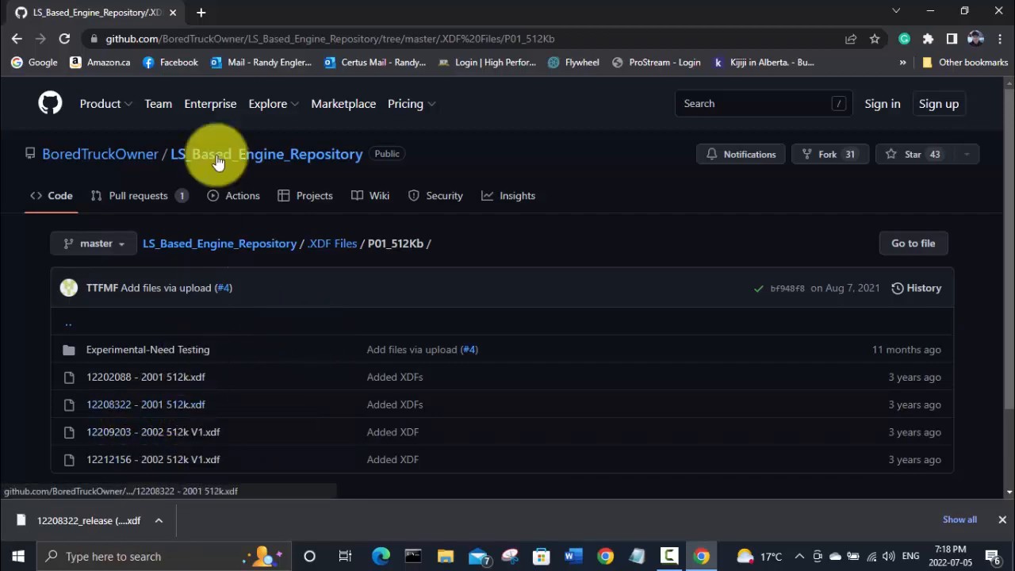